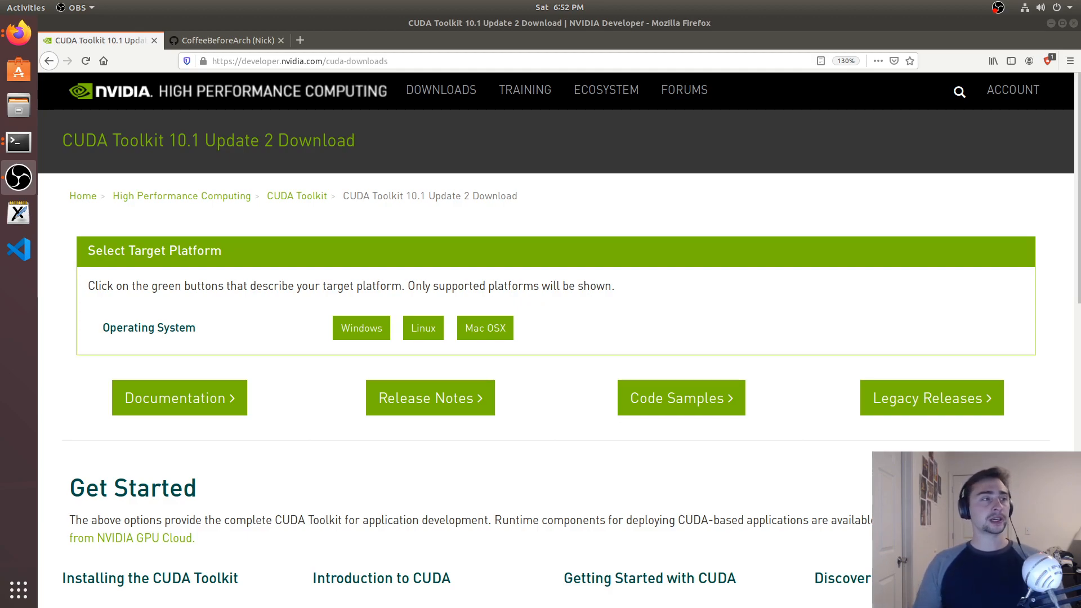
pyautogui.moveTo(550, 147)
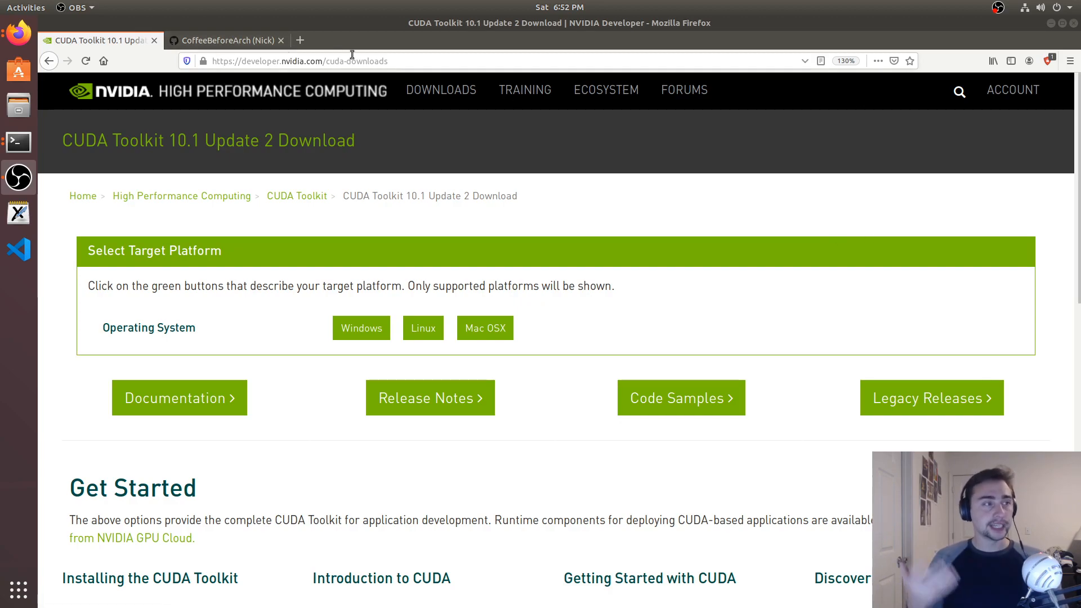
# Step: Select Windows, x86_64, version 10 and the exe (network) installer on the CUDA downloads page
pyautogui.click(300, 61)
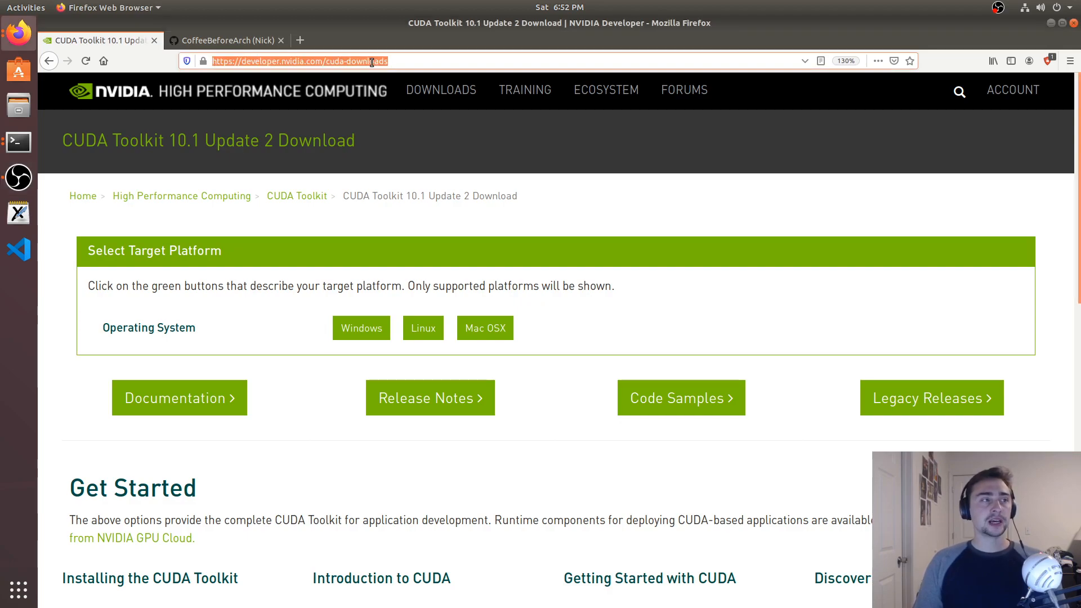
pyautogui.click(589, 310)
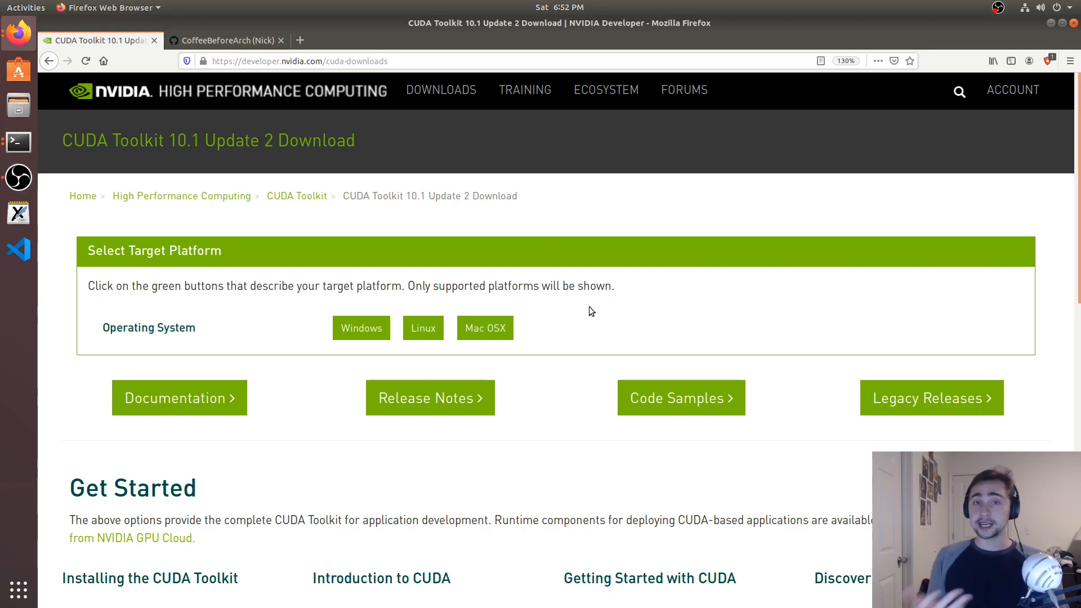
pyautogui.moveTo(586, 310)
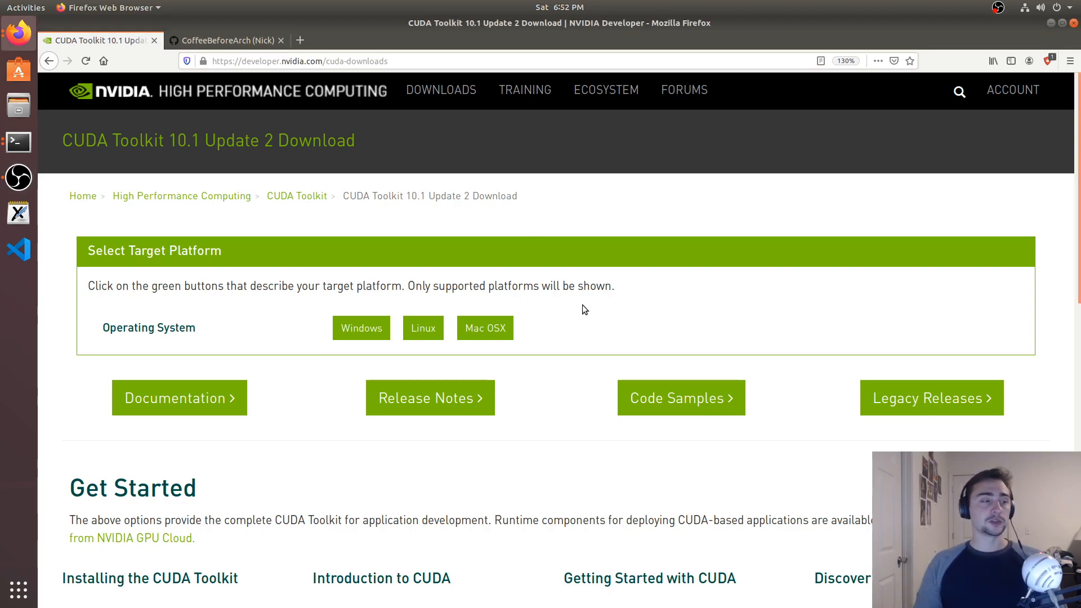
pyautogui.click(360, 328)
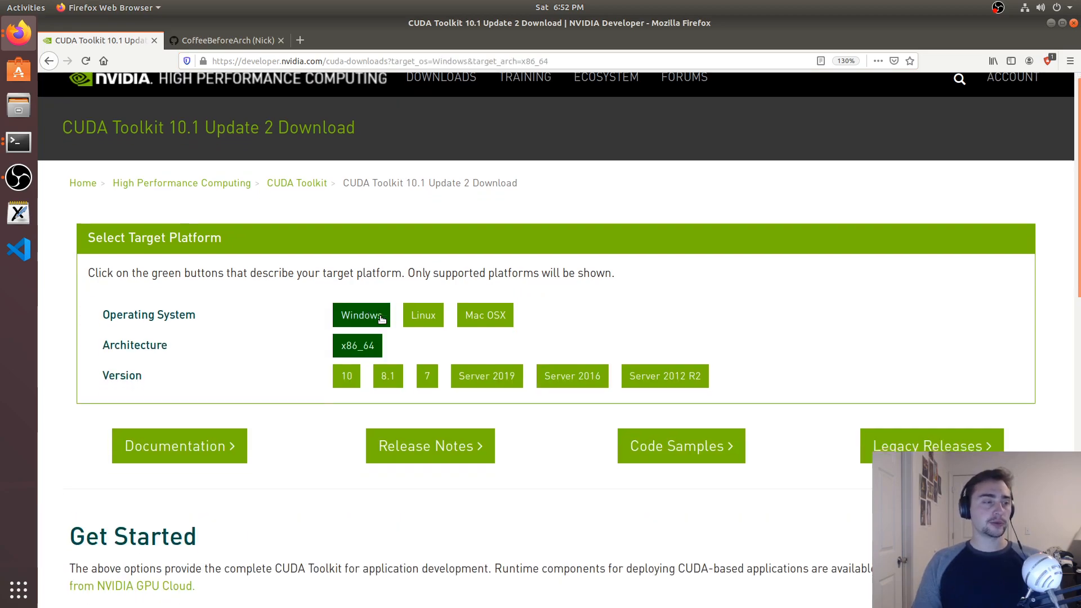
pyautogui.scroll(-3)
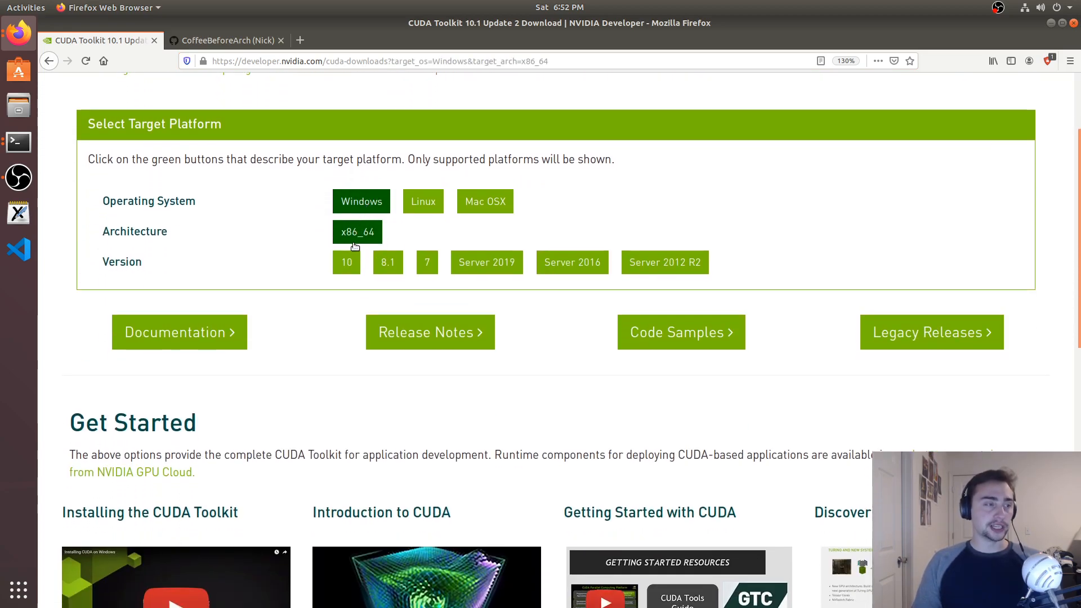
pyautogui.click(346, 262)
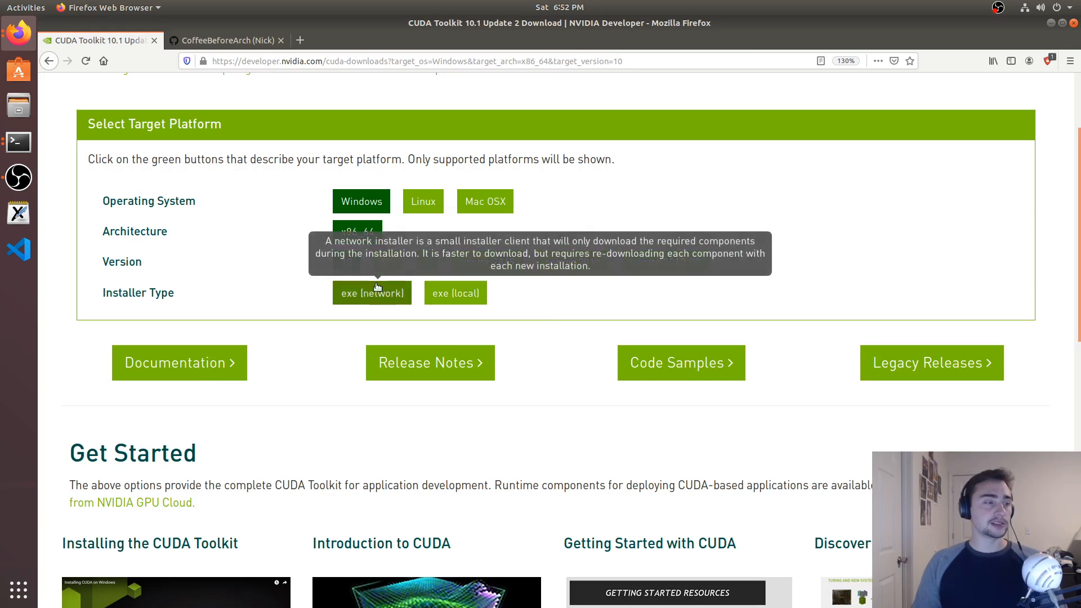
pyautogui.click(371, 292)
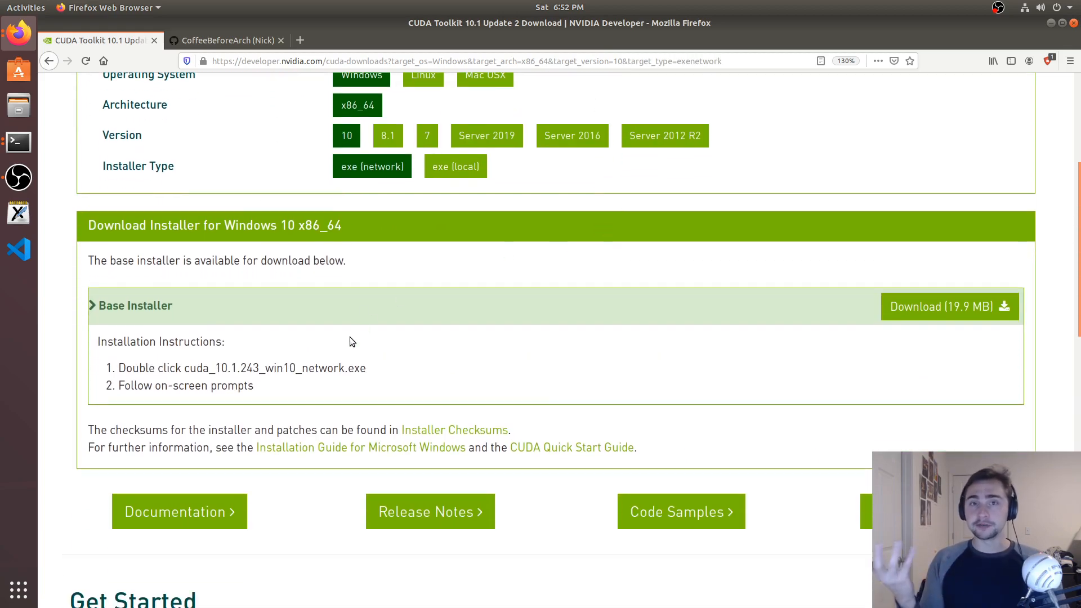
pyautogui.scroll(3)
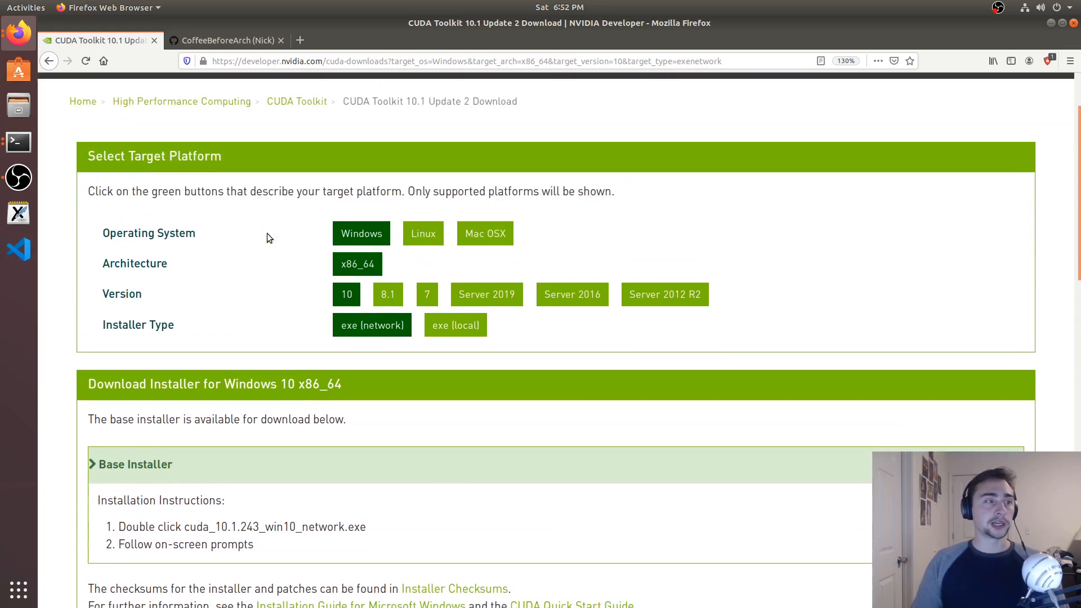
# Step: Switch the target platform to Linux, x86_64, Ubuntu, version 18.04
pyautogui.click(423, 233)
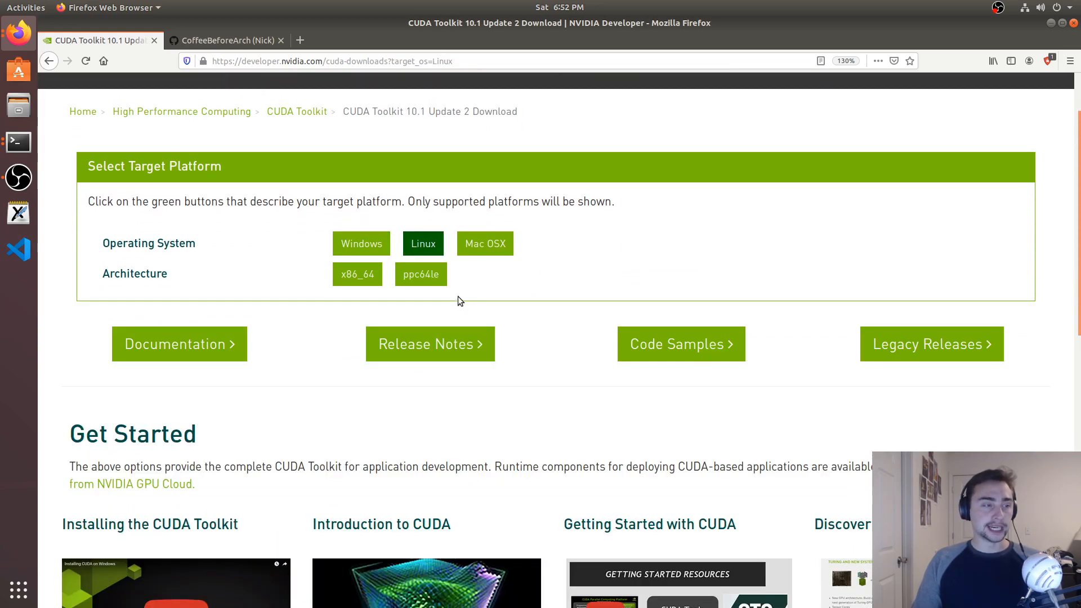
pyautogui.moveTo(423, 246)
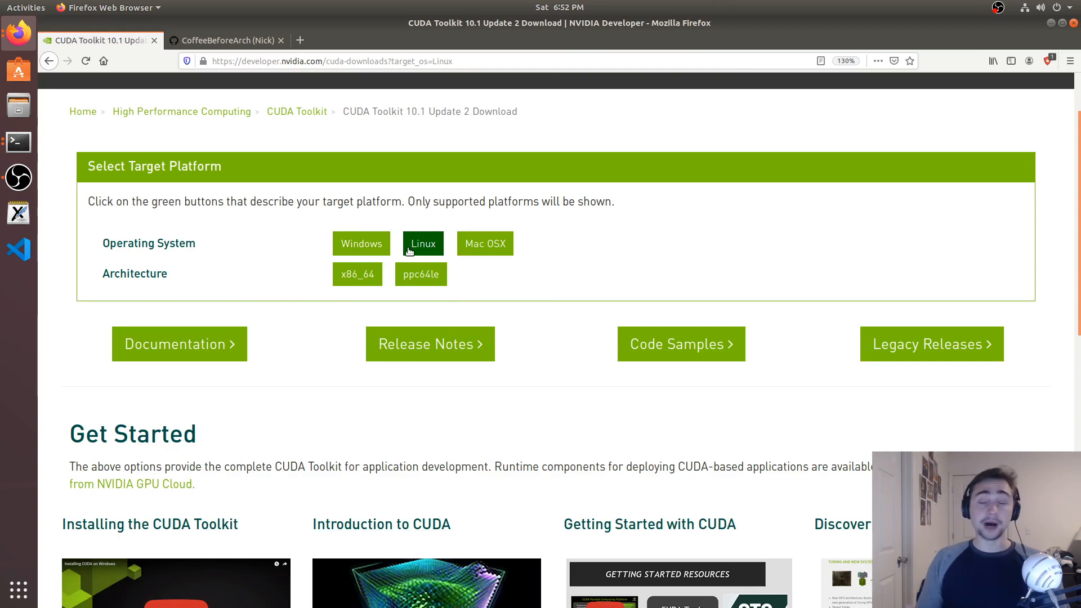
pyautogui.moveTo(356, 274)
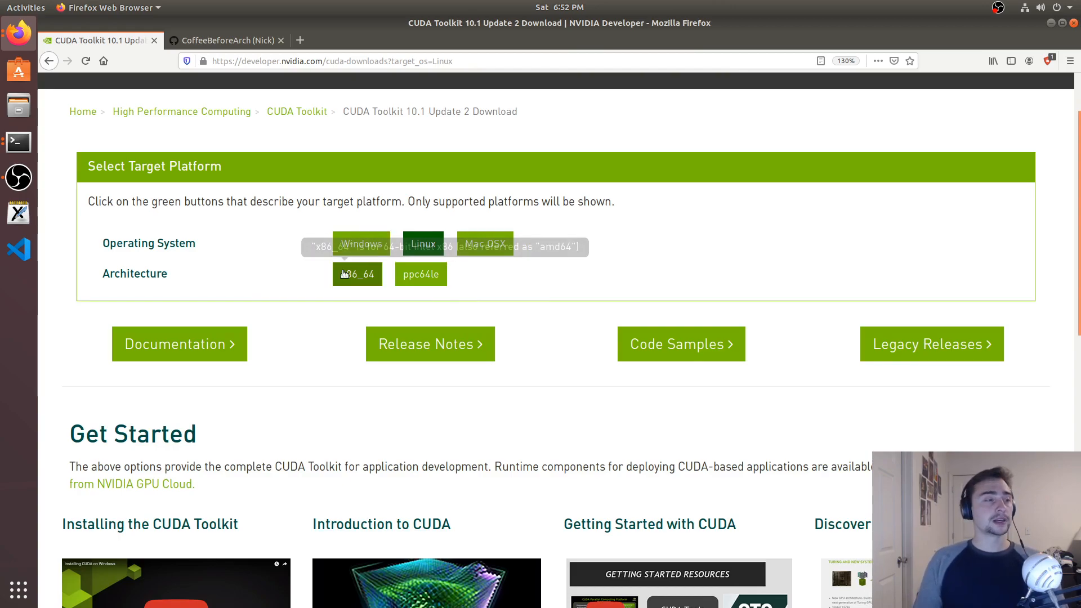
pyautogui.moveTo(356, 274)
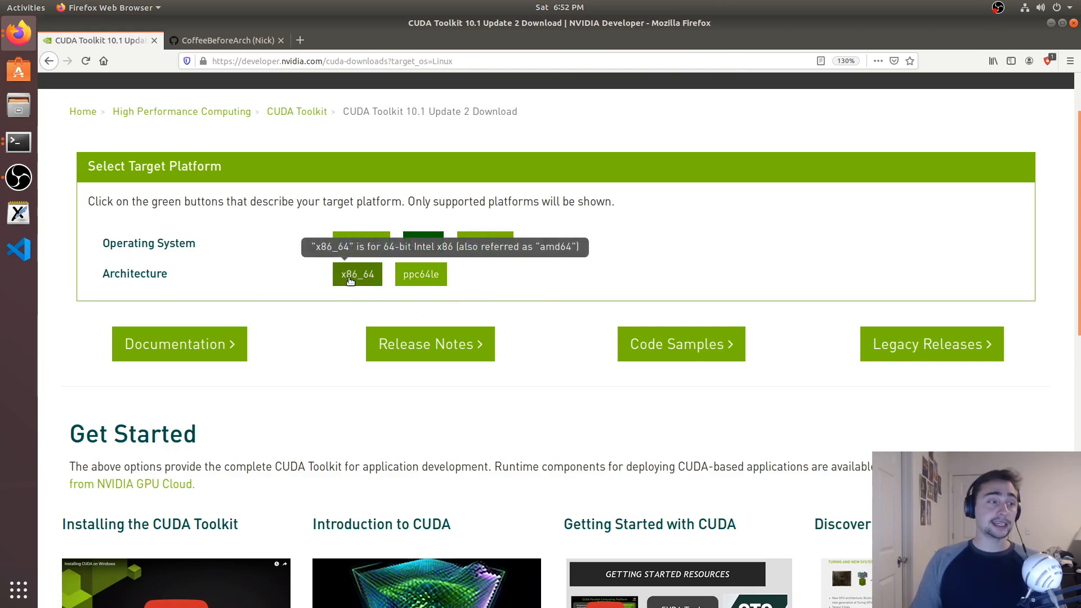
pyautogui.moveTo(421, 274)
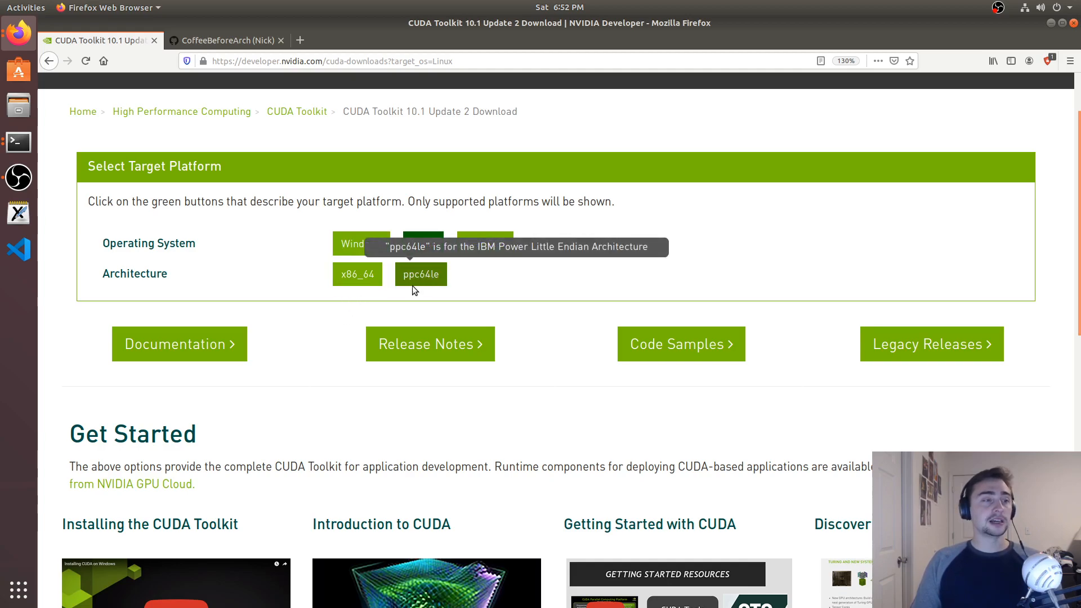
pyautogui.moveTo(357, 273)
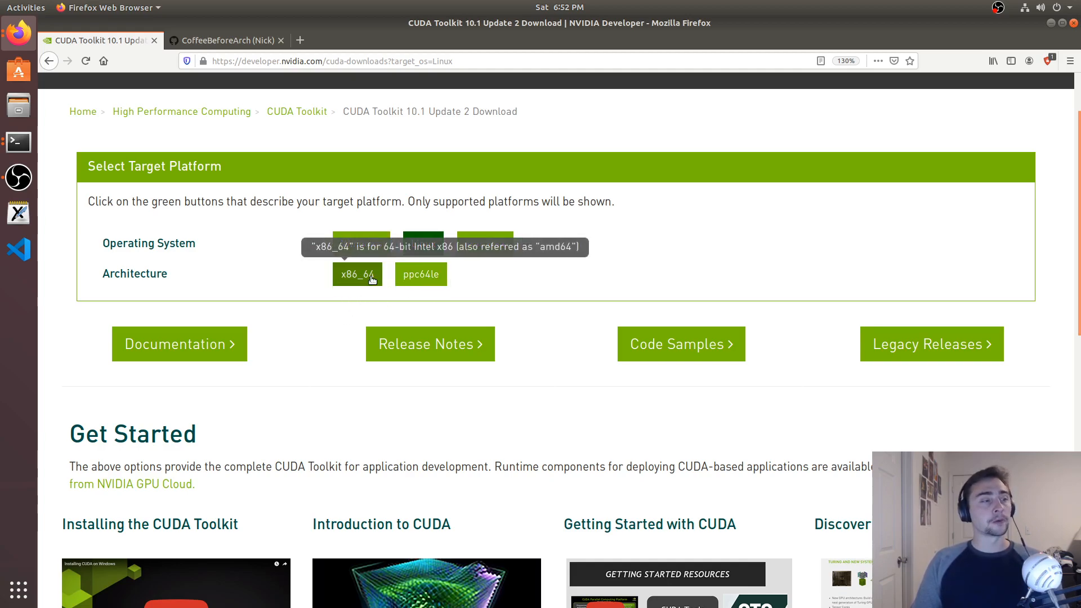
pyautogui.click(357, 273)
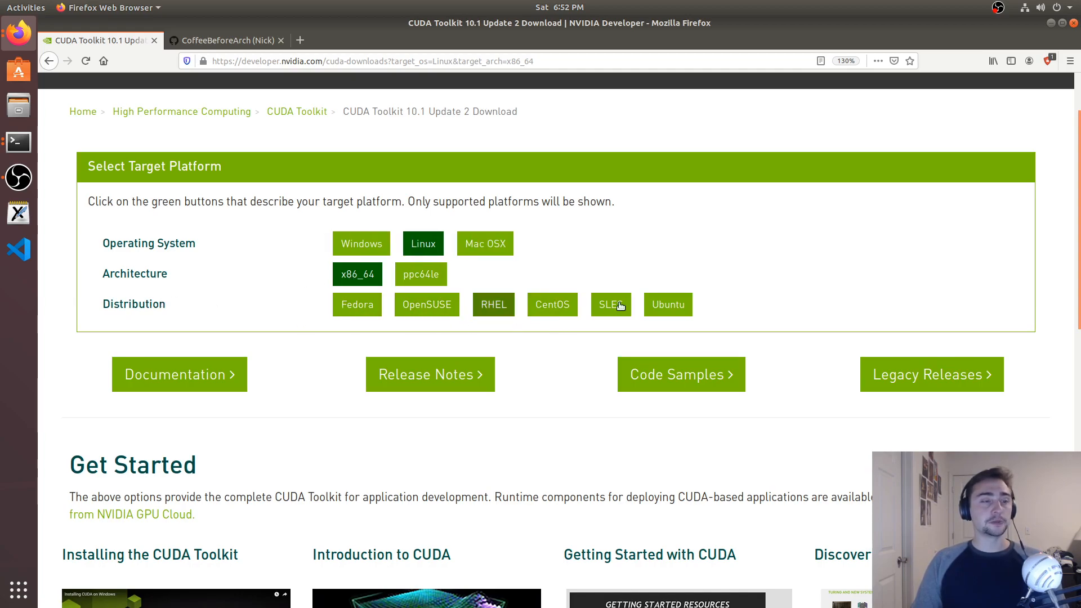
pyautogui.click(667, 304)
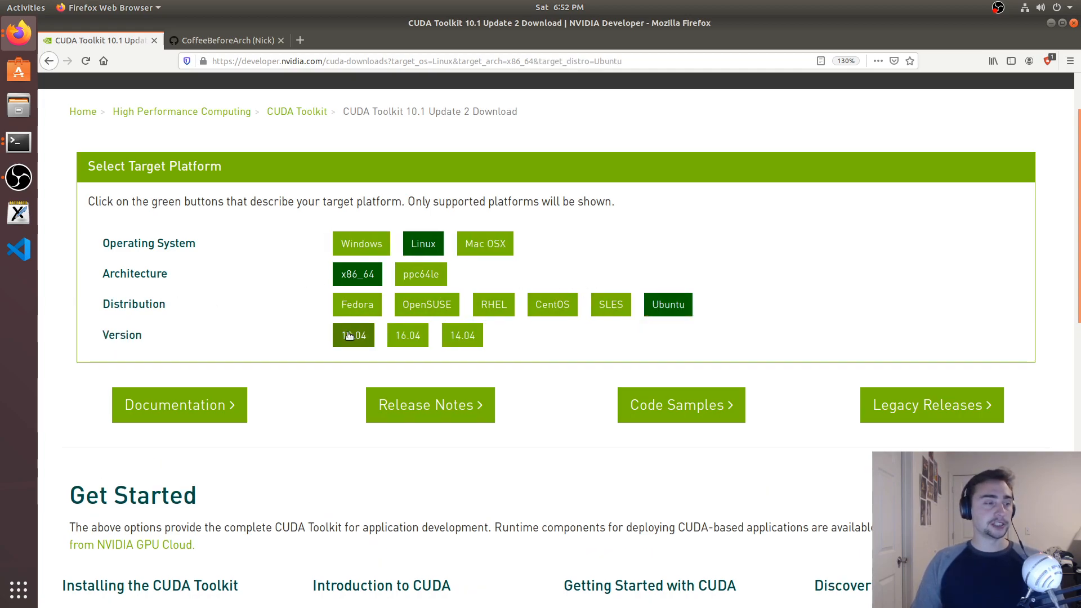
pyautogui.click(353, 335)
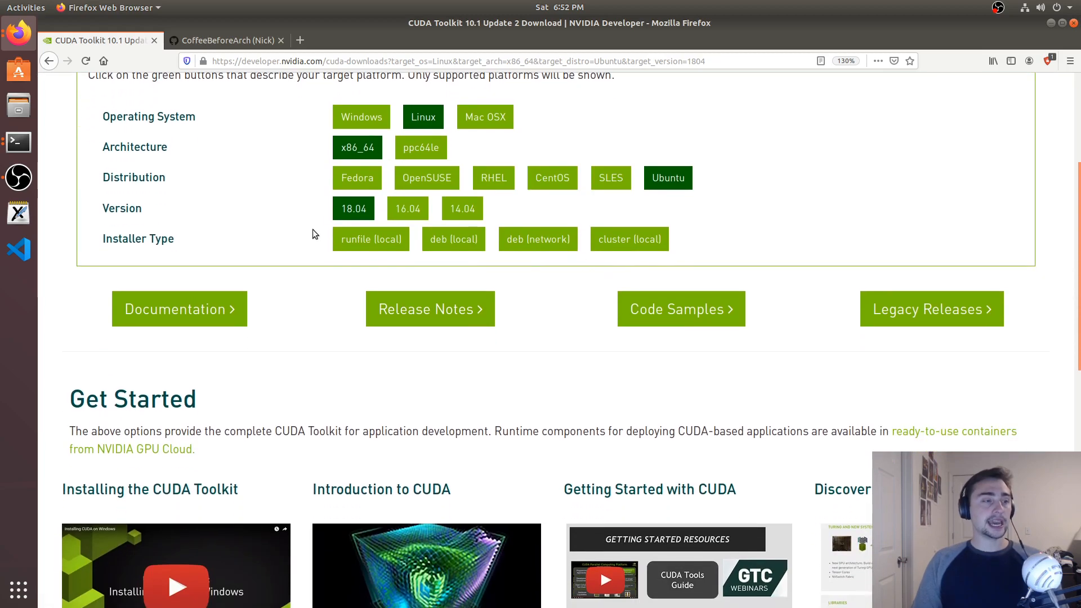
# Step: Choose the runfile (local) installer to show the wget and sudo sh commands, then bring up a terminal
pyautogui.click(371, 239)
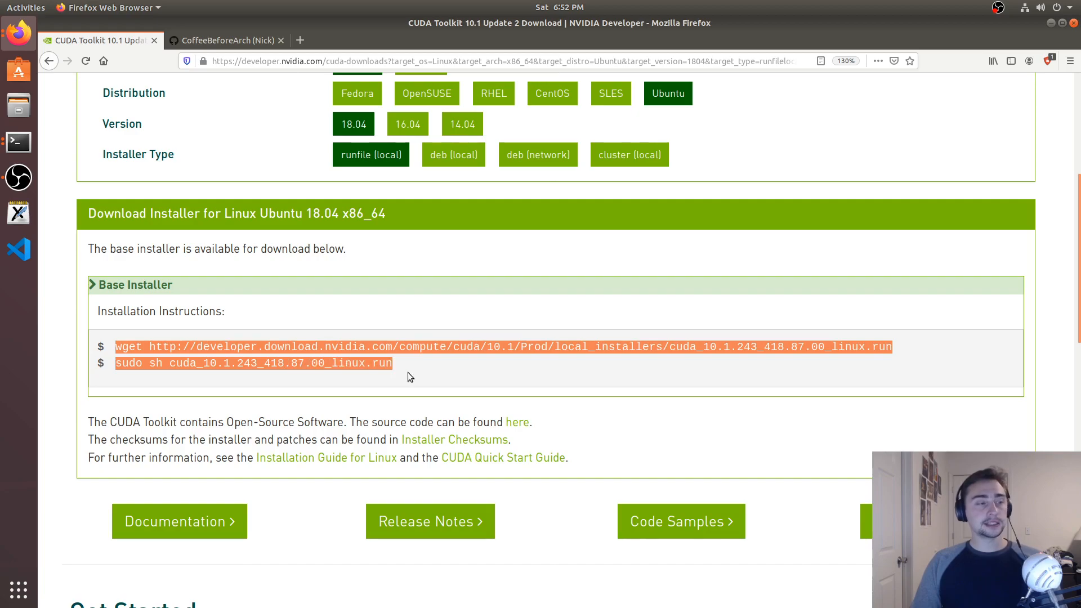
pyautogui.moveTo(237, 343)
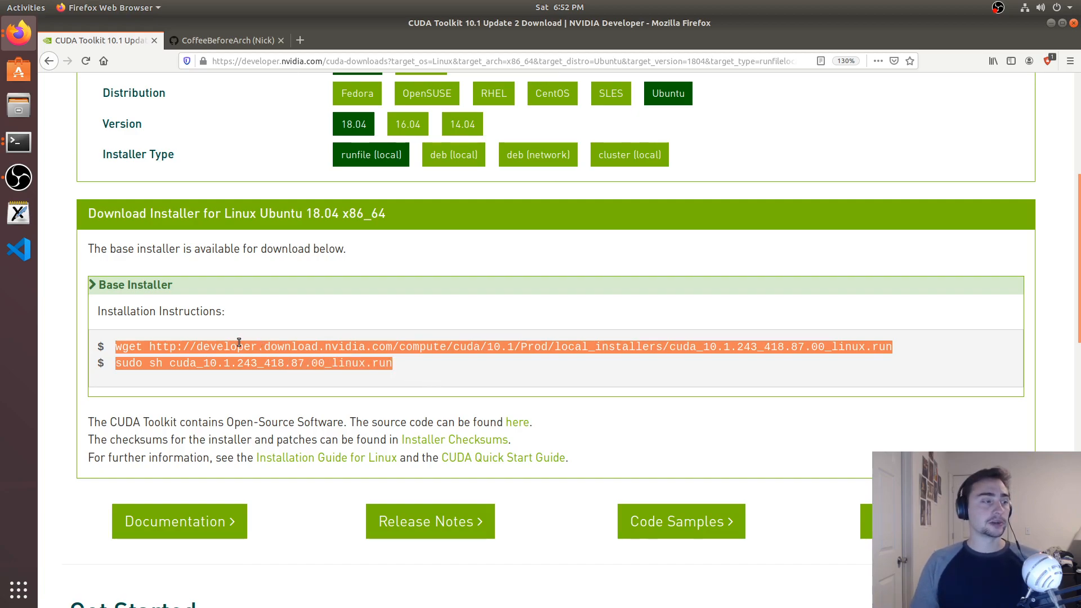
pyautogui.click(448, 347)
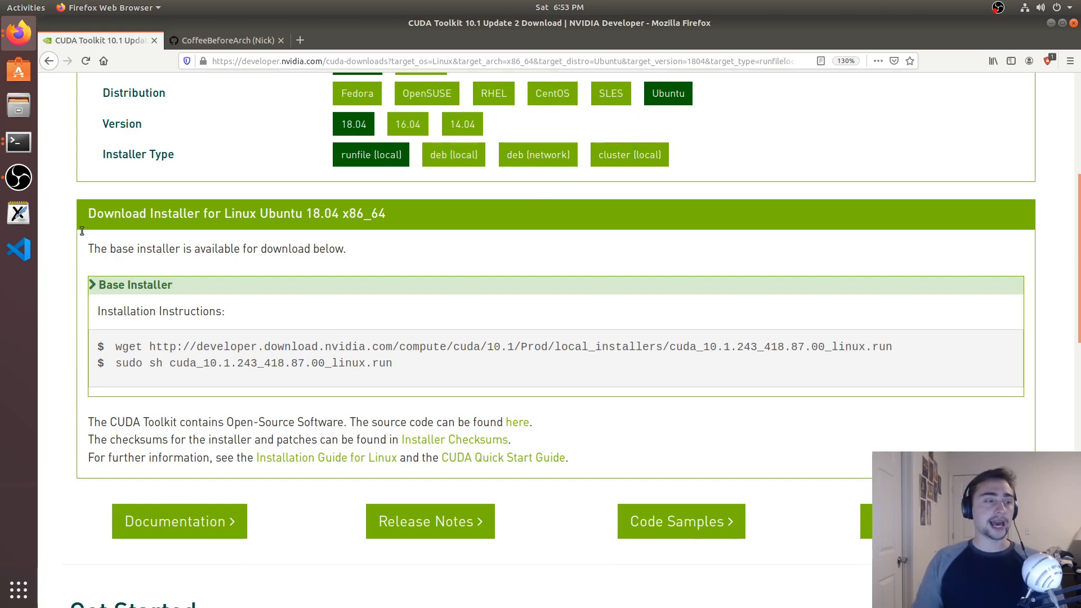
pyautogui.scroll(3)
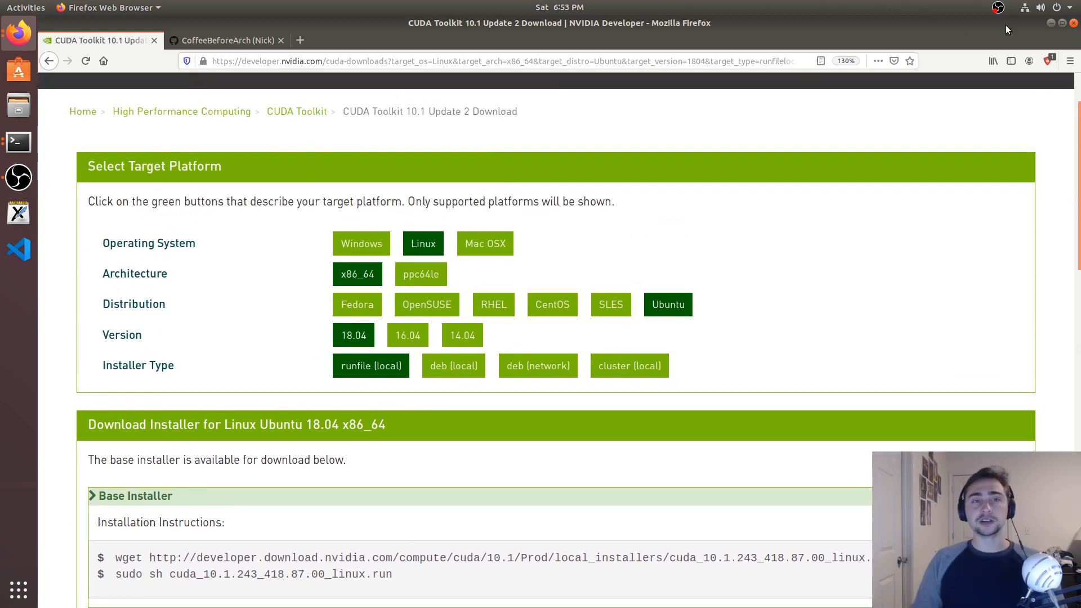
pyautogui.click(17, 142)
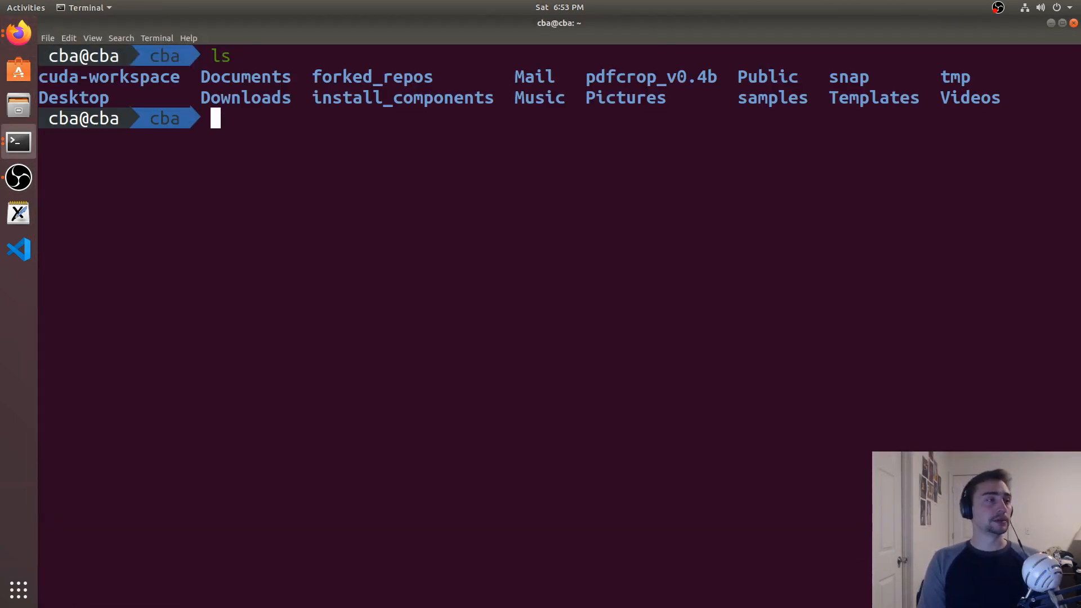
# Step: Run 'sudo apt-get install nvidia-cuda-toolkit' in the terminal
pyautogui.write('sudo ap')
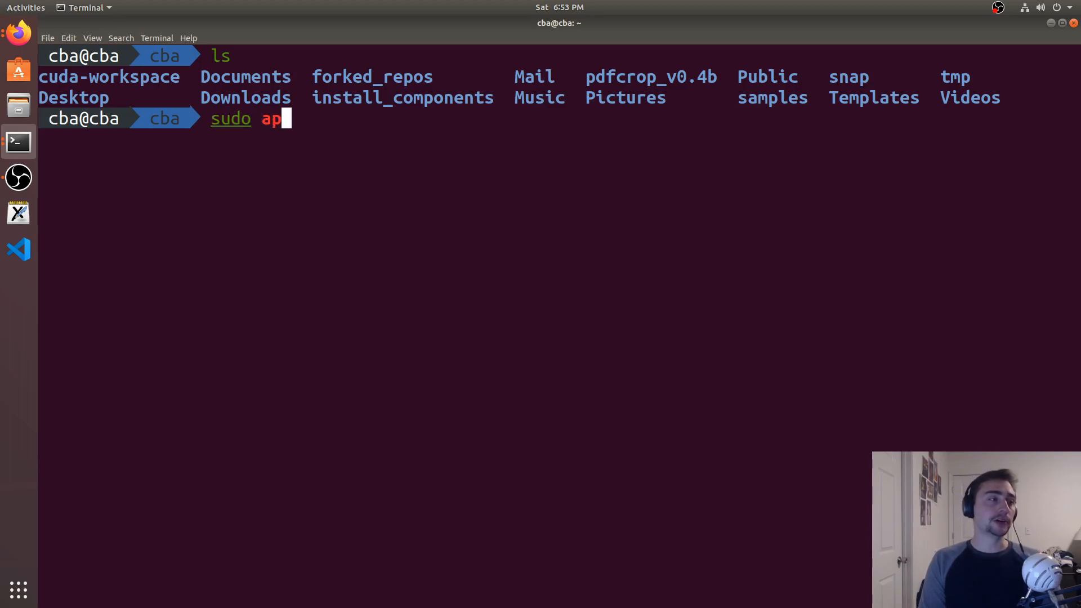
pyautogui.write('t-get install c')
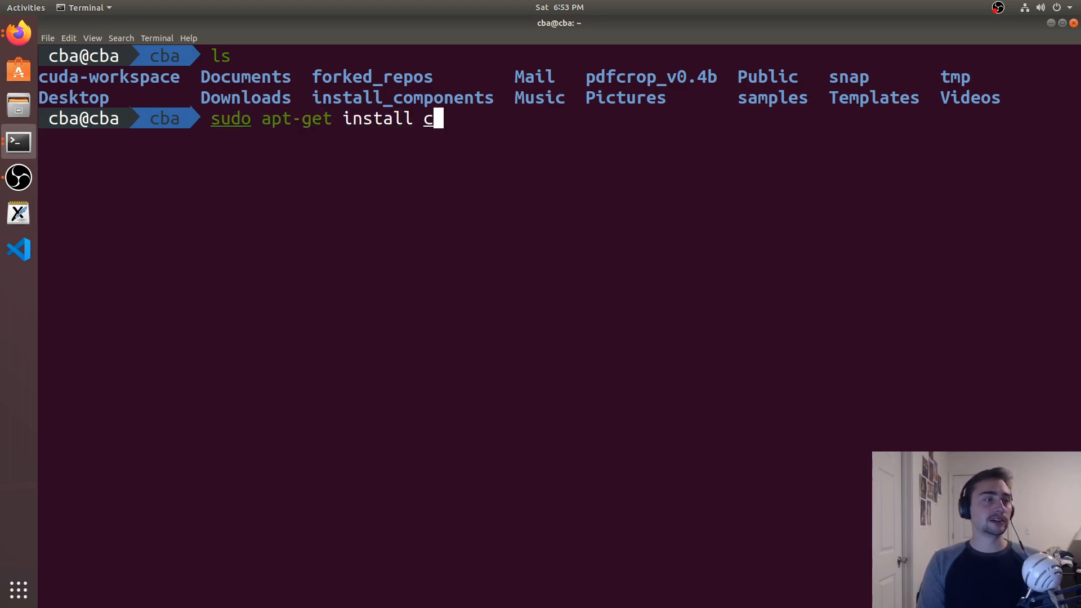
pyautogui.write('nv')
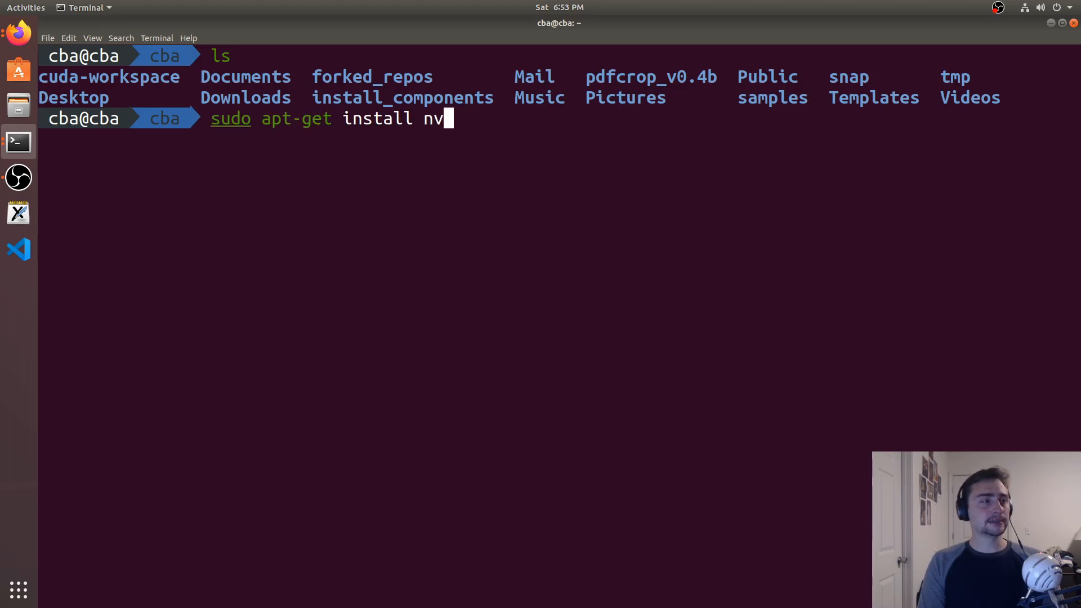
pyautogui.write('idia-c')
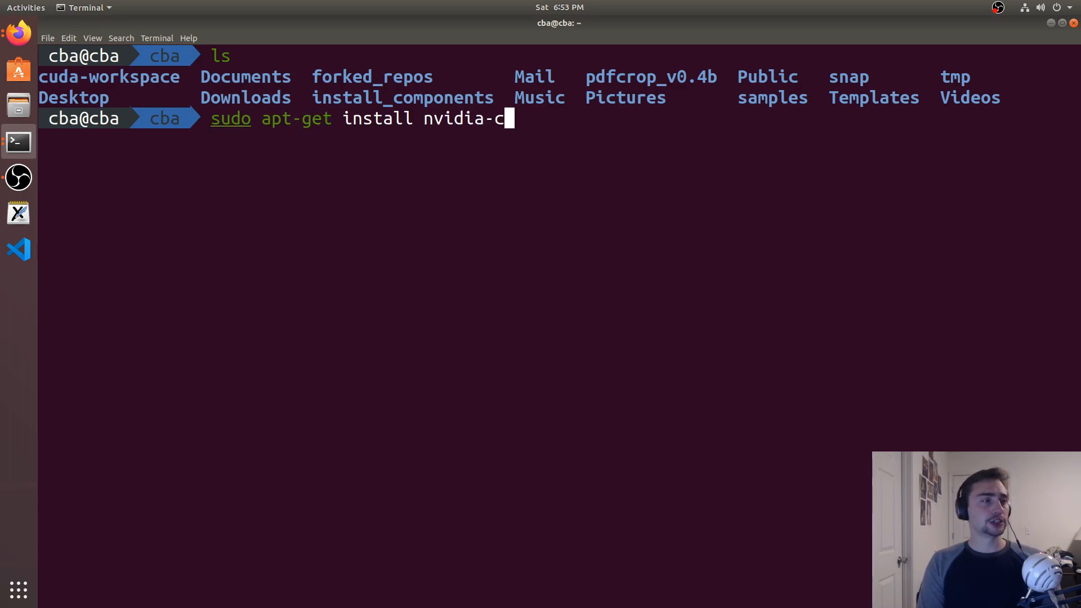
pyautogui.write('uda-toolkit')
pyautogui.write('y')
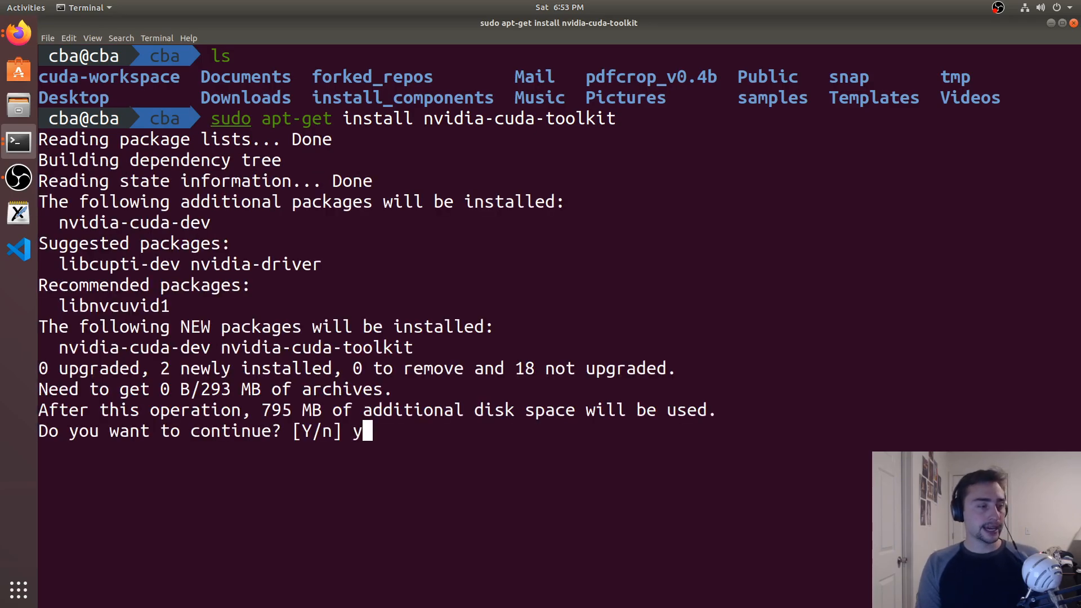
# Step: Confirm the 795 MB install and let apt-get unpack the CUDA 9.1.85 packages
pyautogui.press('Return')
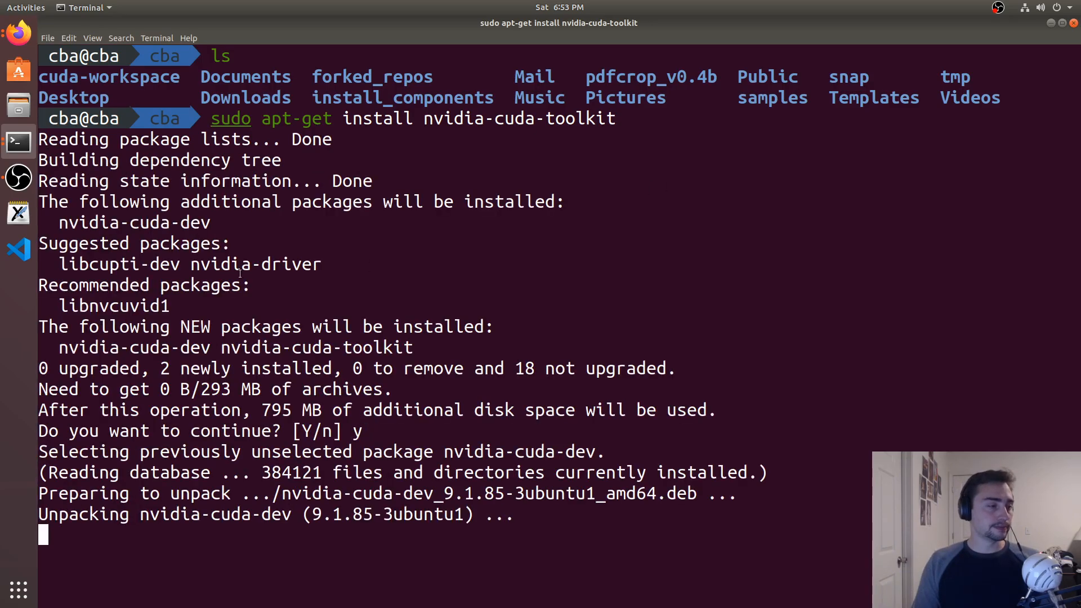
pyautogui.doubleClick(276, 410)
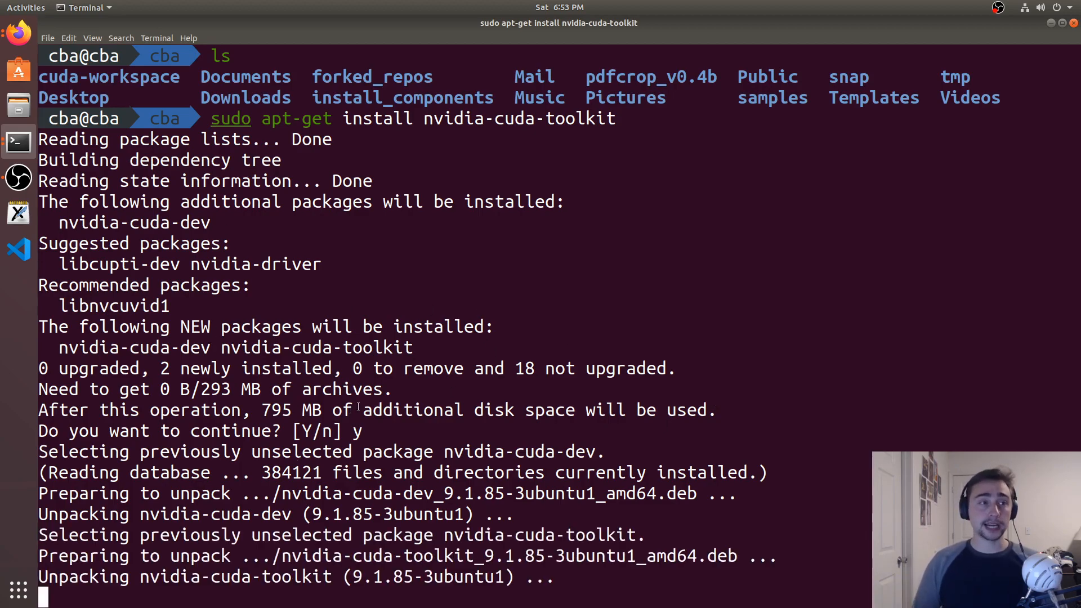
pyautogui.scroll(-3)
pyautogui.write('nvcc --version')
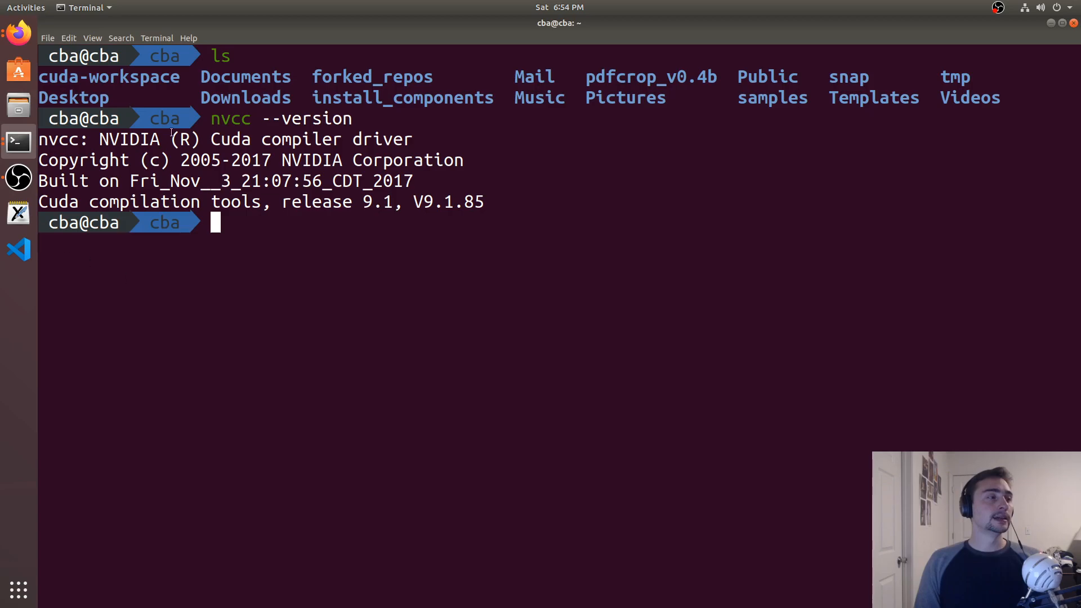
pyautogui.moveTo(274, 165)
pyautogui.write('l')
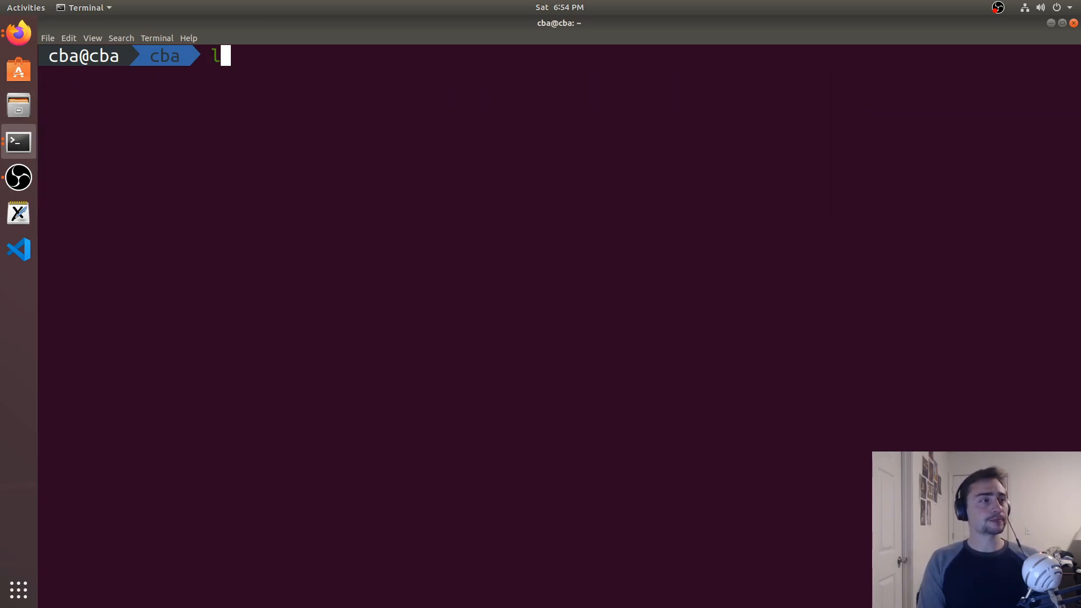
# Step: List the home directory after clearing the screen
pyautogui.press('Return')
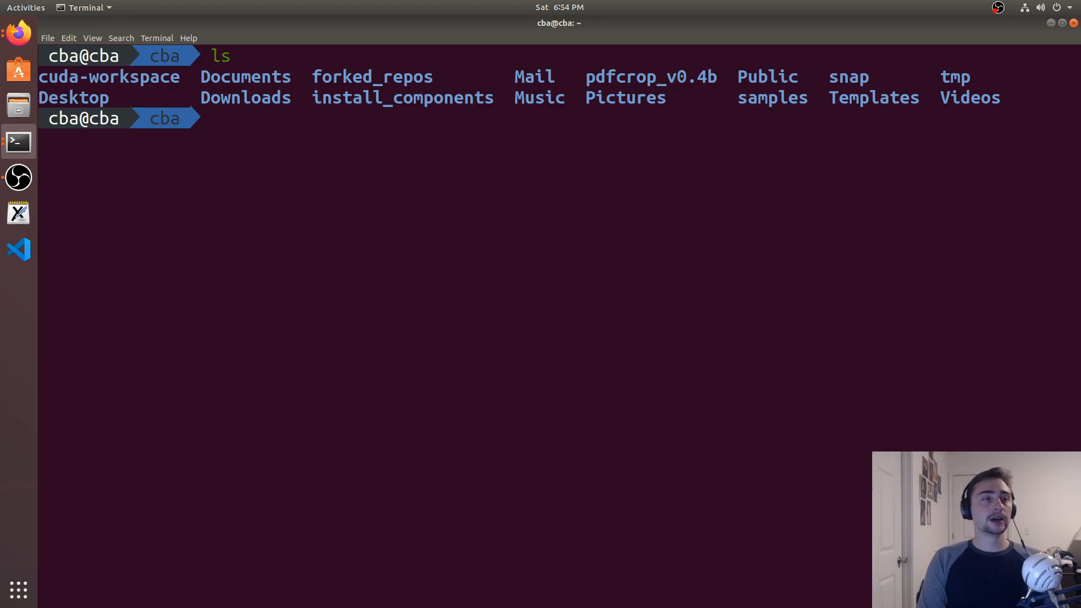
# Step: Create test.cu in vim with a sample comment and an int main() declaring a pointer
pyautogui.write('vim')
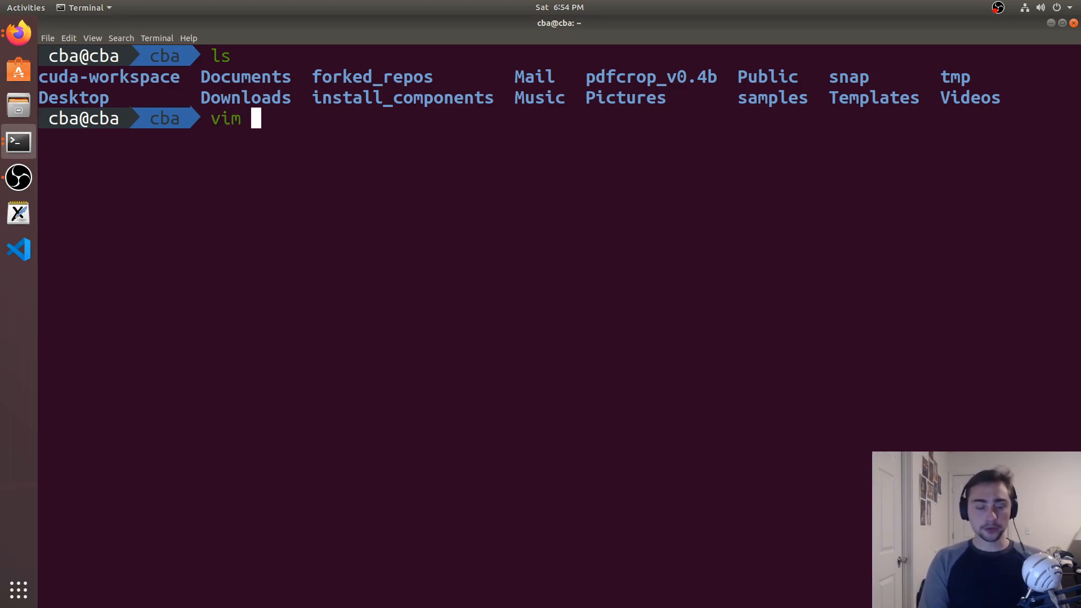
pyautogui.write('test.')
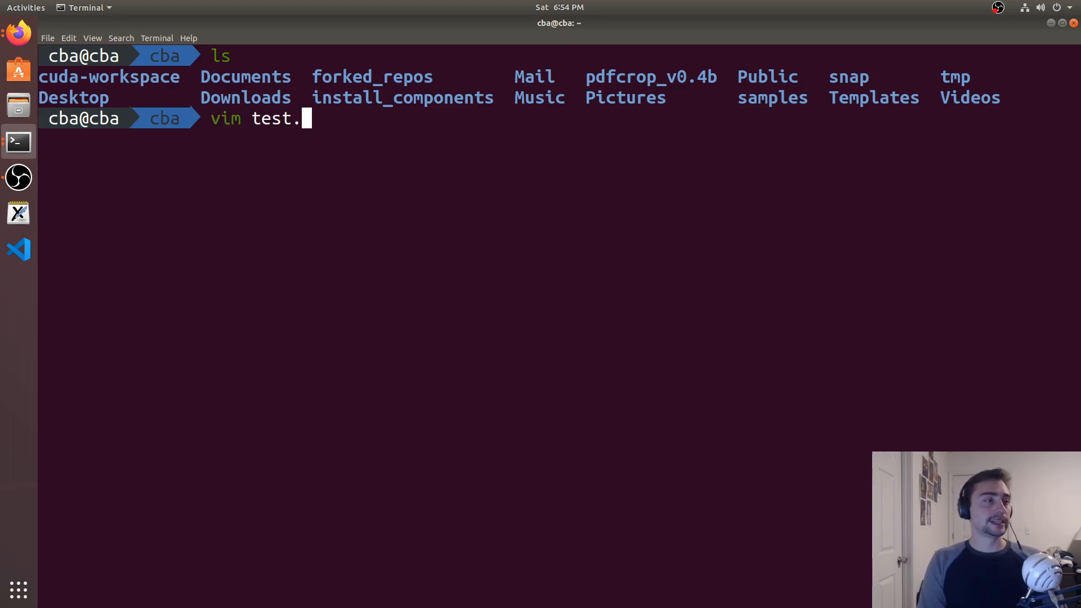
pyautogui.write('cu')
pyautogui.write('// T')
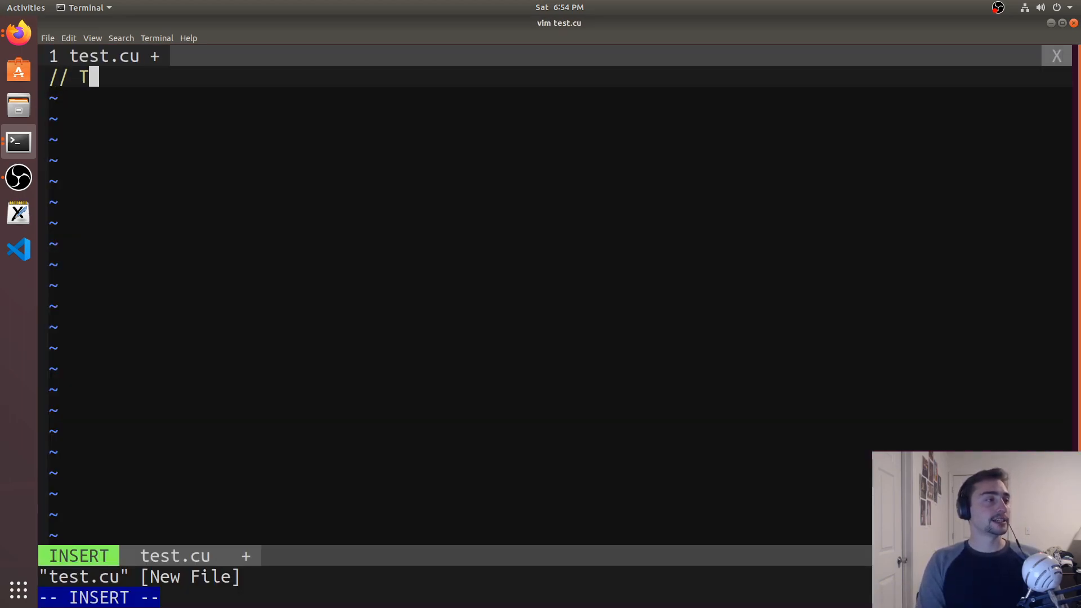
pyautogui.write('his is a sample CUDA progra')
pyautogui.write('int')
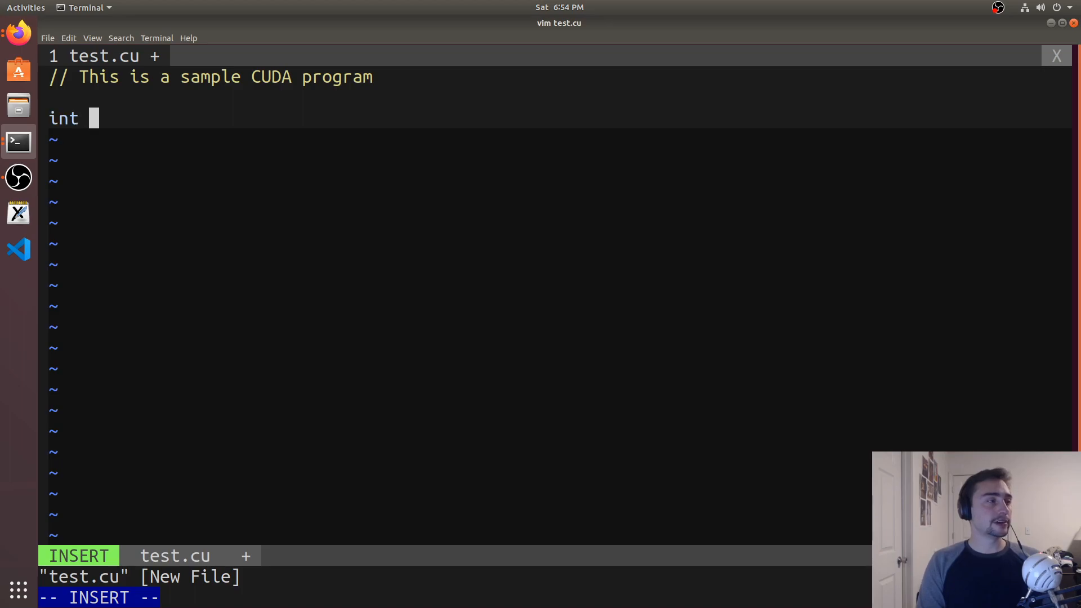
pyautogui.write('main() {')
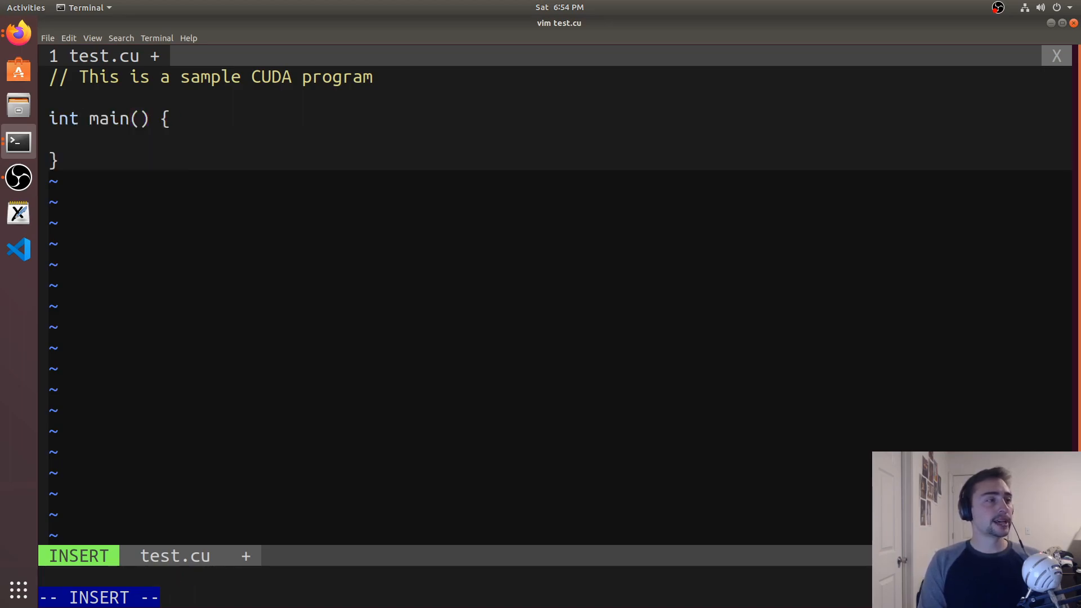
pyautogui.write('int ()')
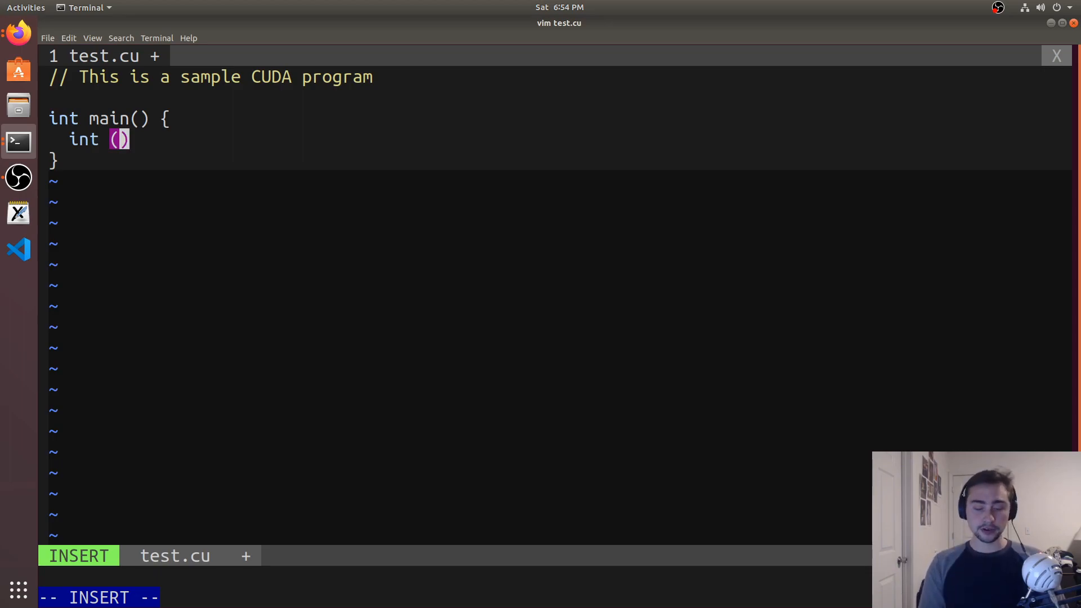
pyautogui.press('BackSpace')
pyautogui.write('cuda')
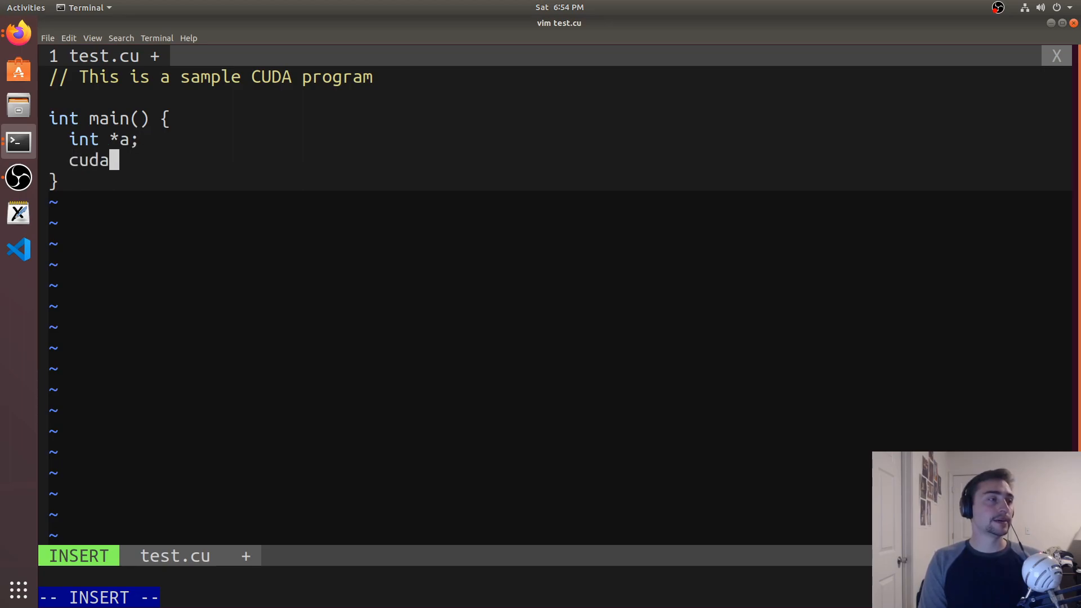
# Step: Add cudaMalloc(&a, 10) and cudaFree(a) to main, then save test.cu and quit vim
pyautogui.write('Malloc()')
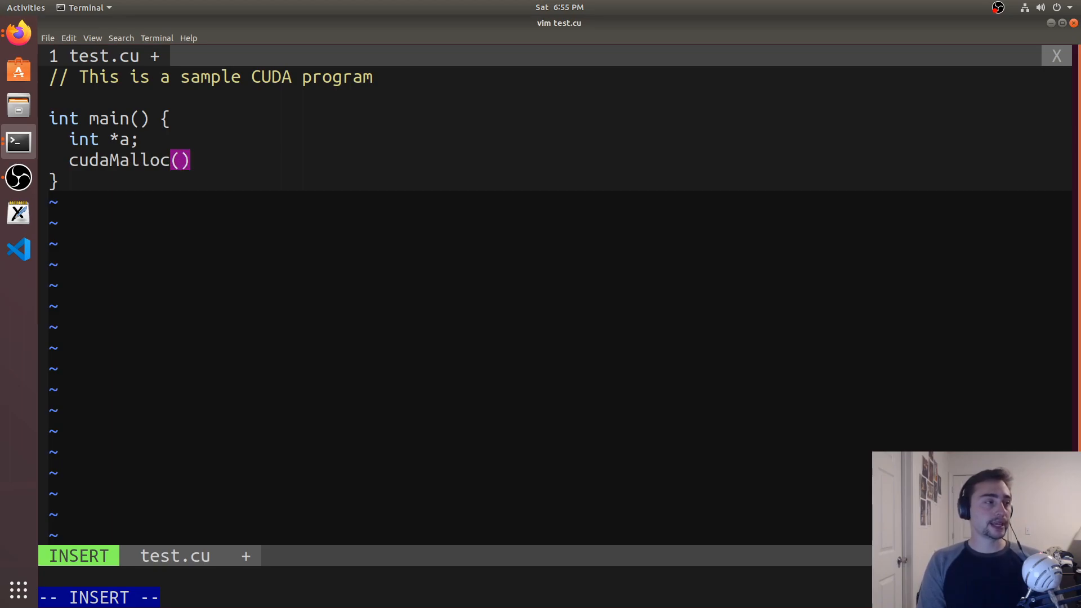
pyautogui.write('&a,')
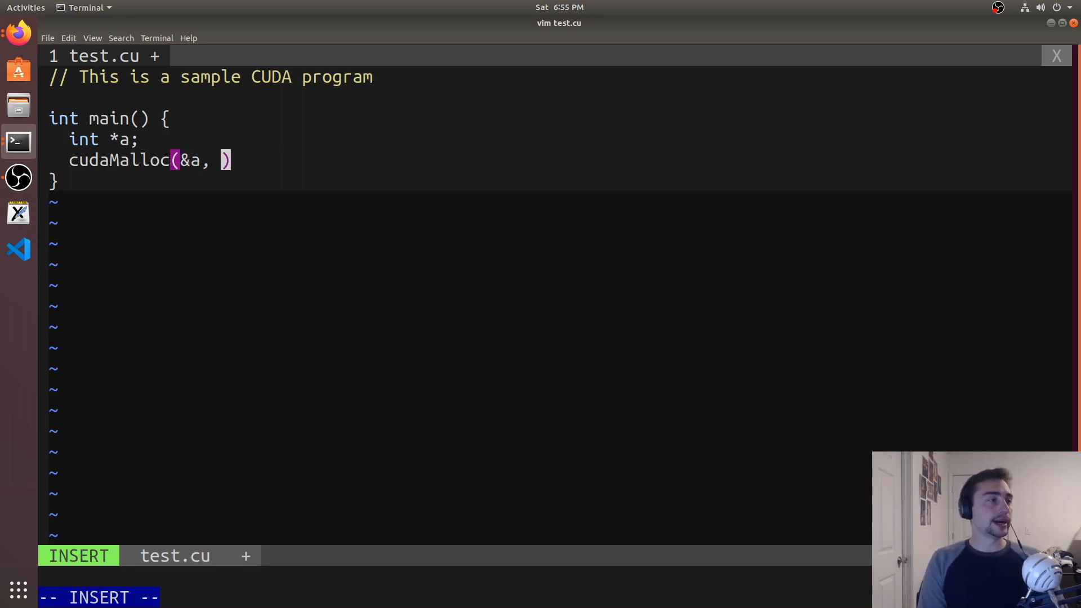
pyautogui.write('10')
pyautogui.write('c')
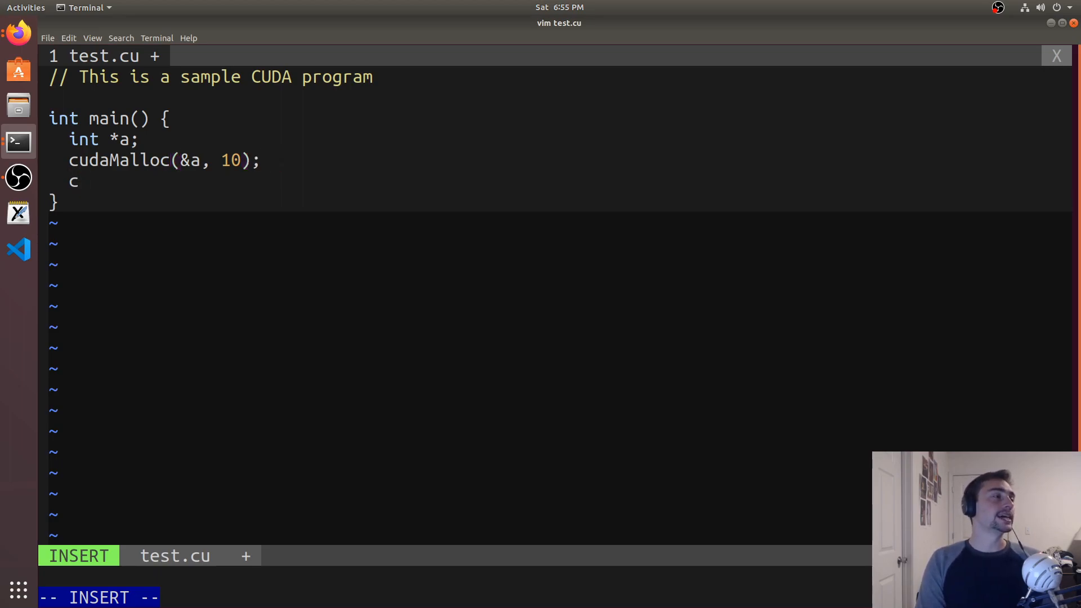
pyautogui.write('udaFree()')
pyautogui.write('return 0;')
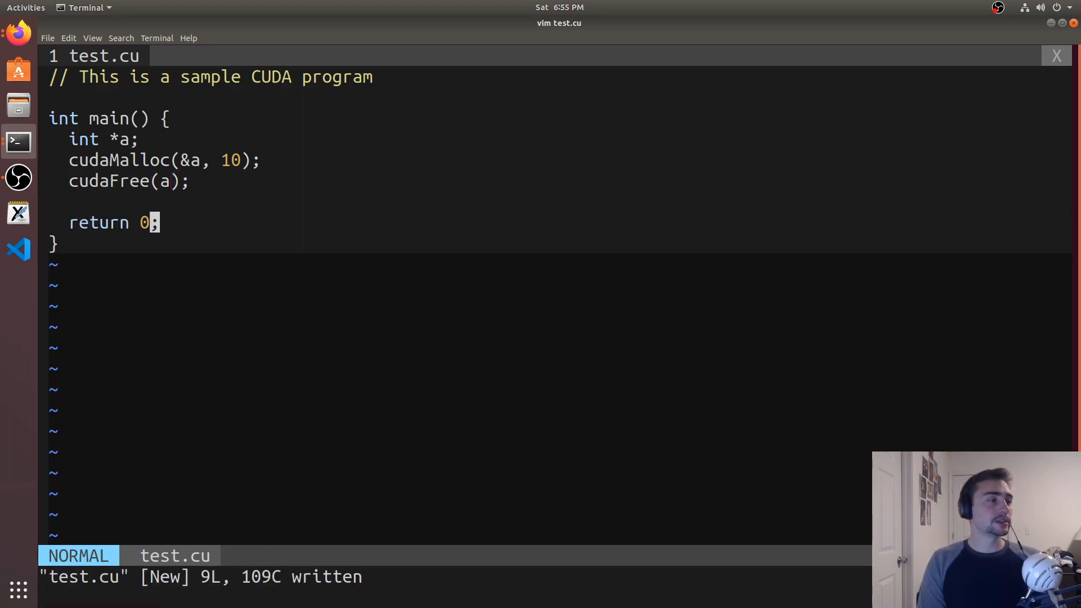
pyautogui.press('gg')
pyautogui.write(':q')
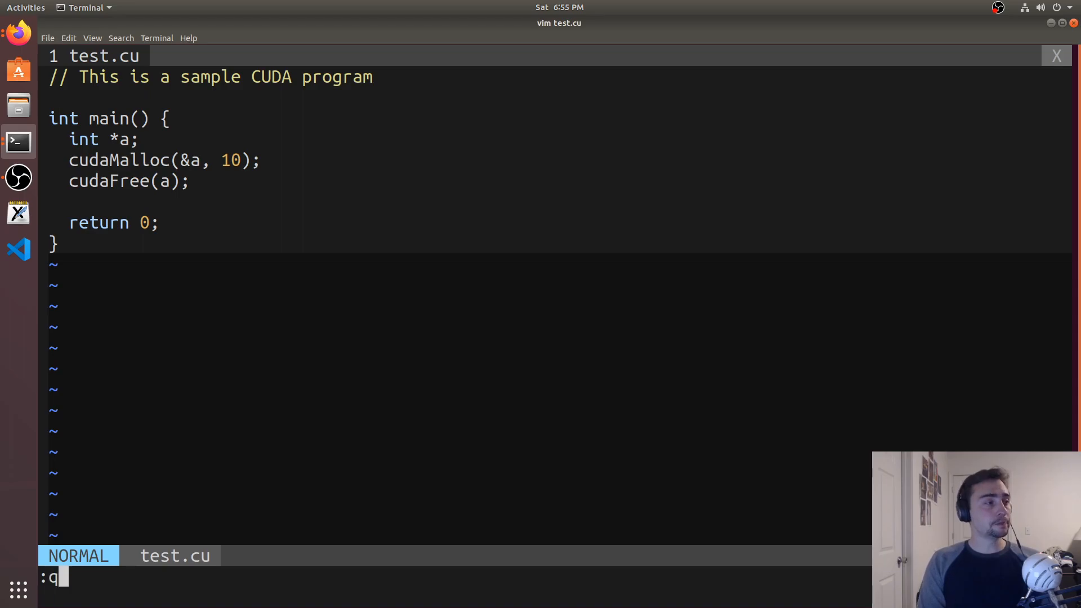
pyautogui.press('Return')
pyautogui.write('nvcc t')
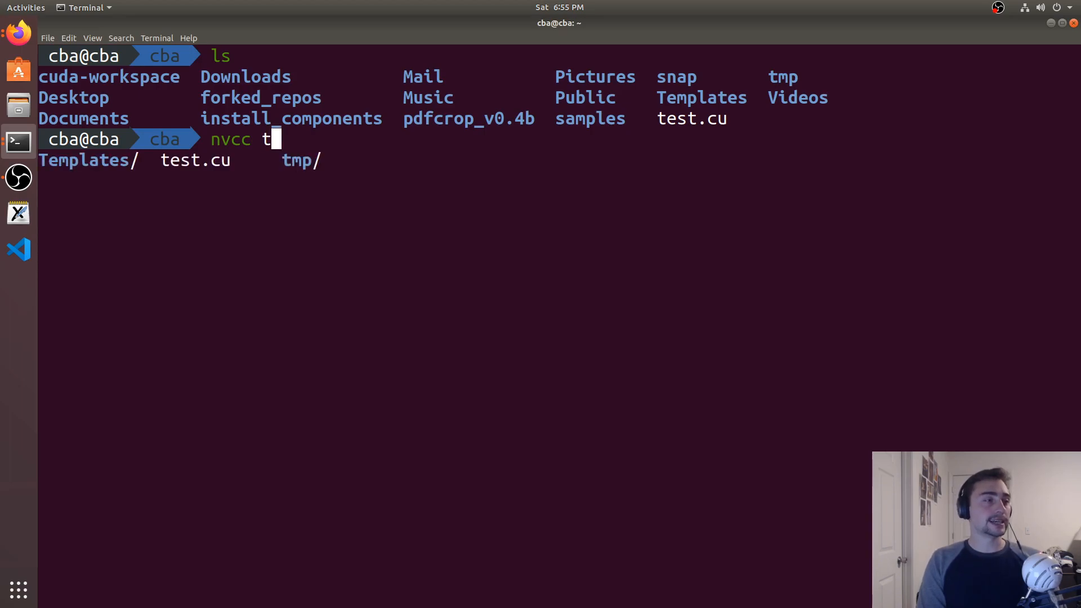
# Step: Compile test.cu into test with nvcc, run ./test silently, and enter 'nvprof ./test'
pyautogui.press('Tab')
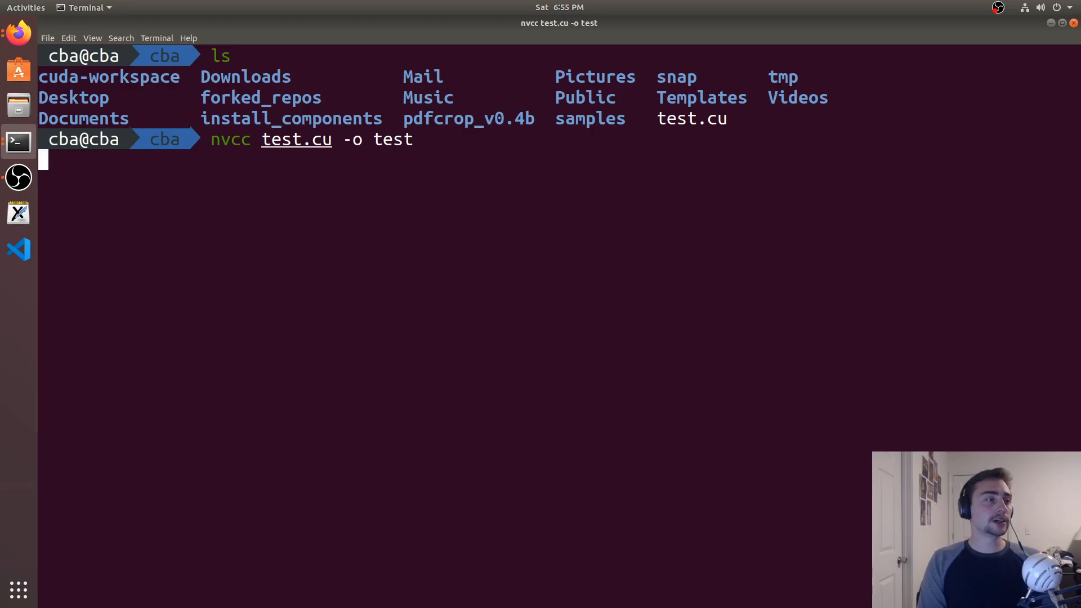
pyautogui.press('Return')
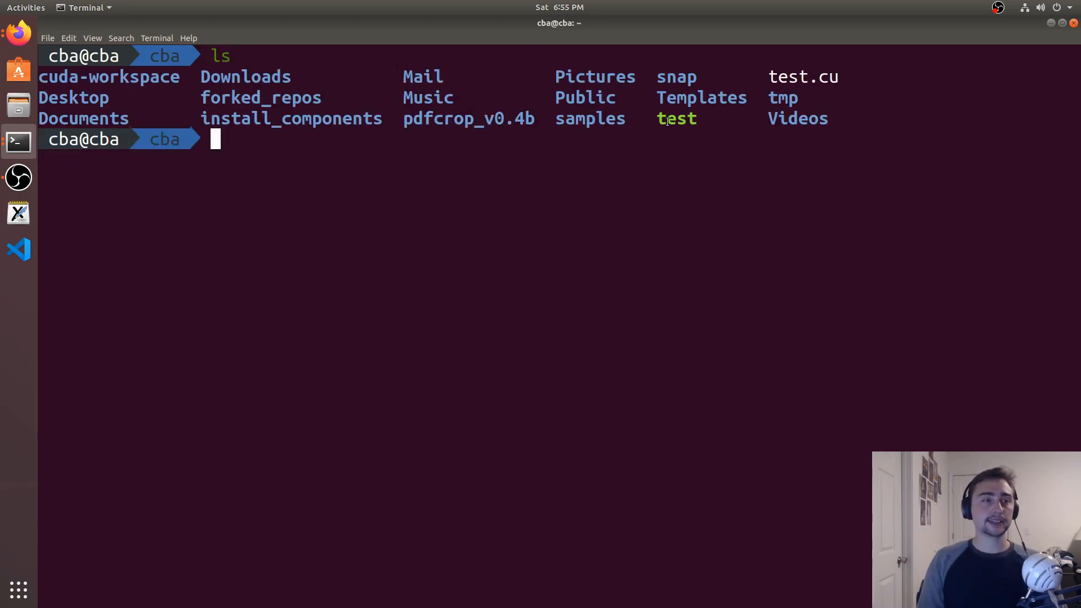
pyautogui.write('./')
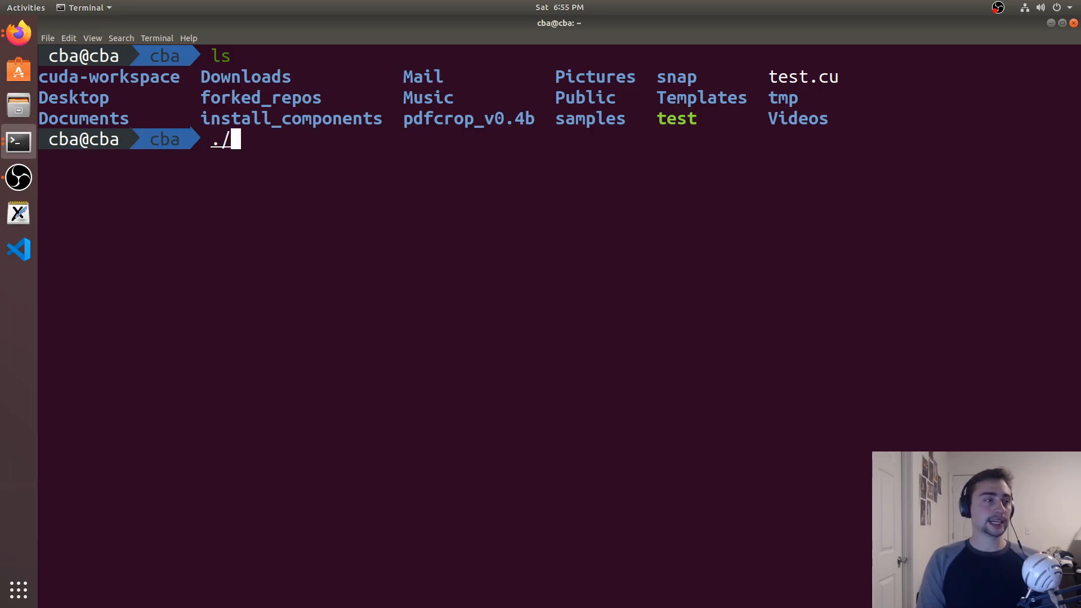
pyautogui.write('test')
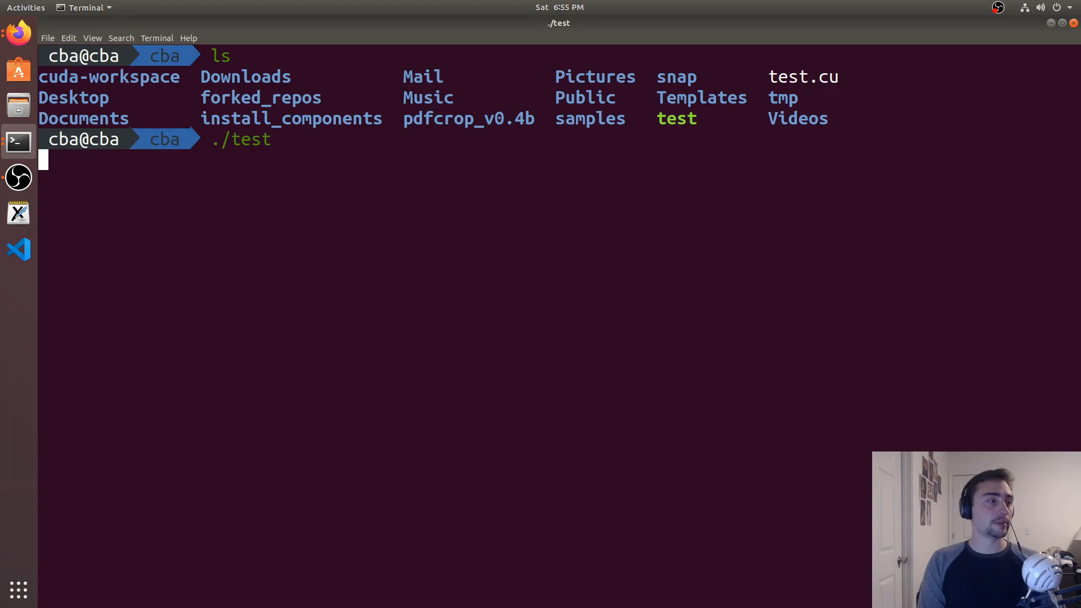
pyautogui.write('nvprof')
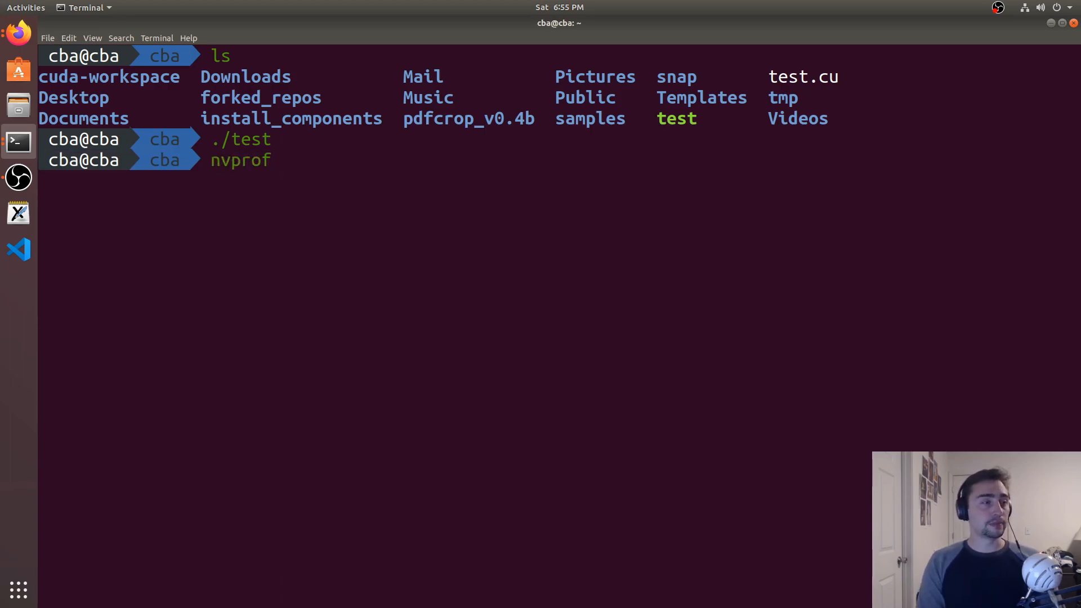
pyautogui.write('./te')
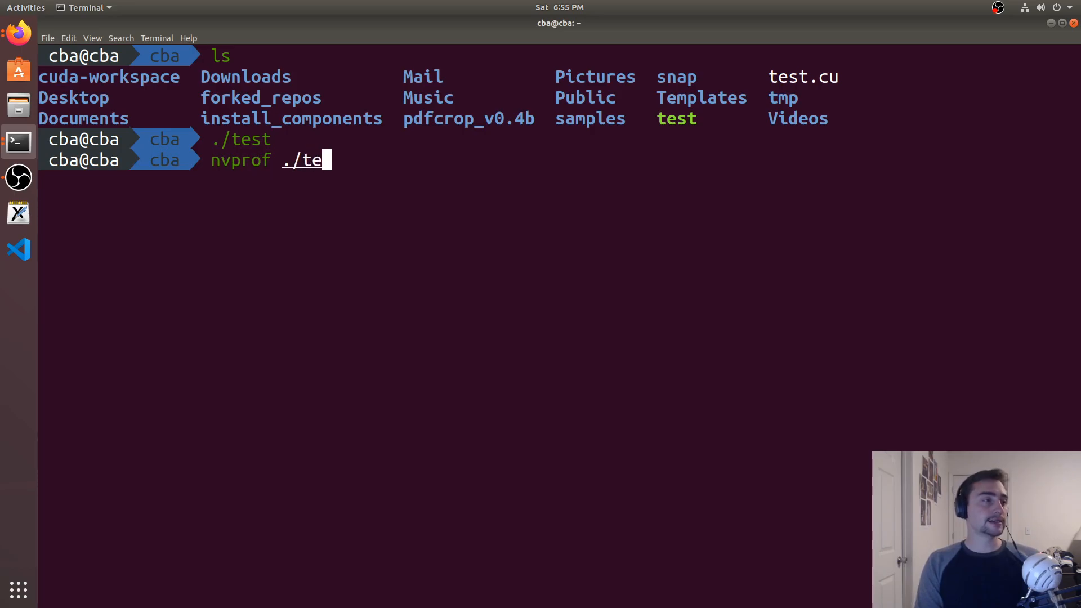
# Step: Profile ./test with nvprof, showing no kernels and cudaMalloc at 99.34% of API time
pyautogui.press('Return')
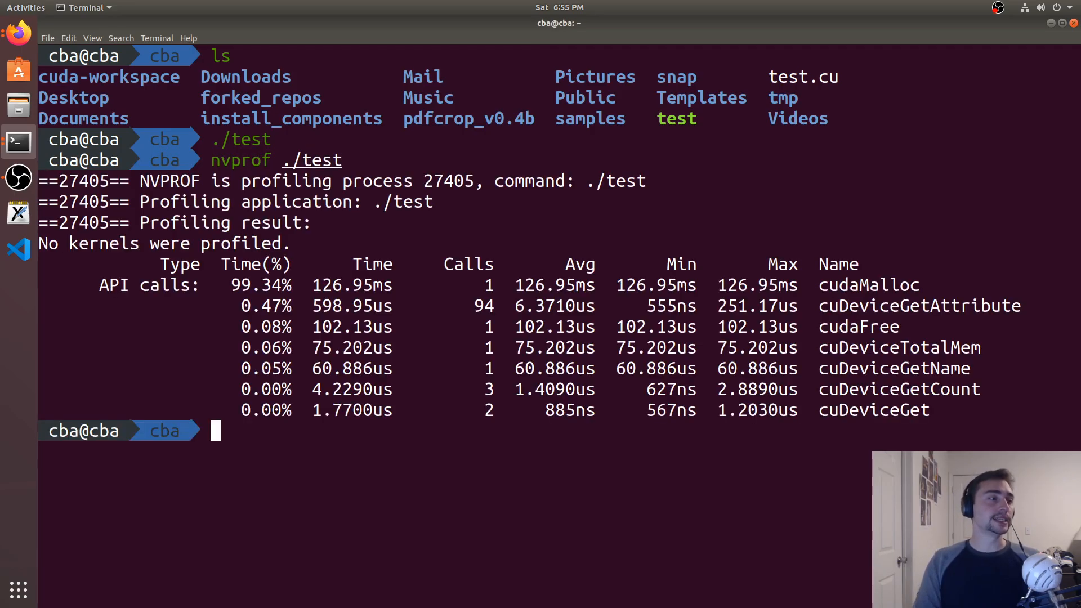
pyautogui.moveTo(588, 258)
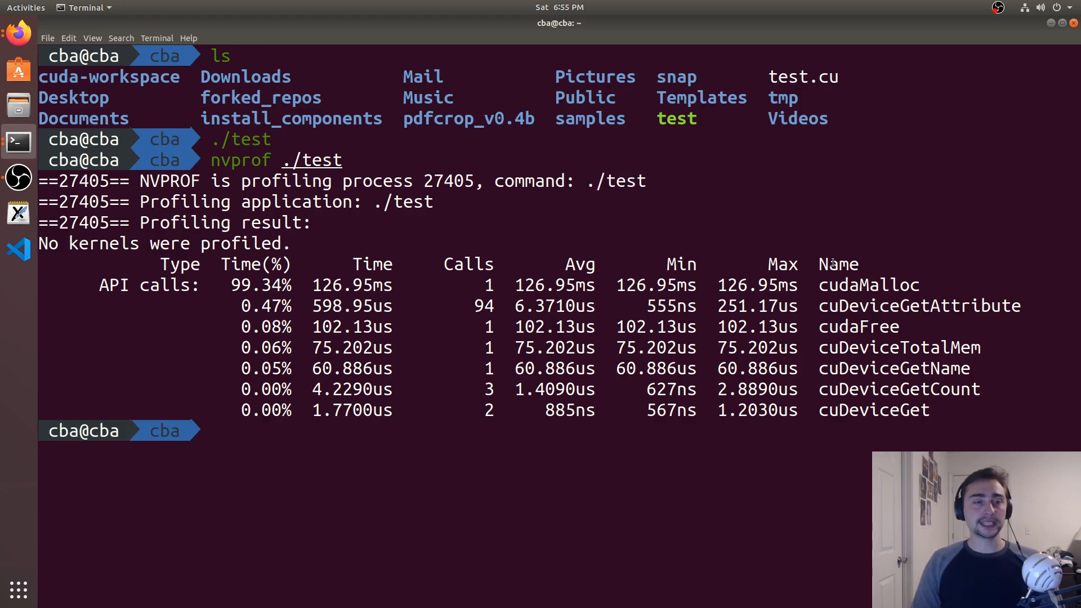
pyautogui.doubleClick(869, 285)
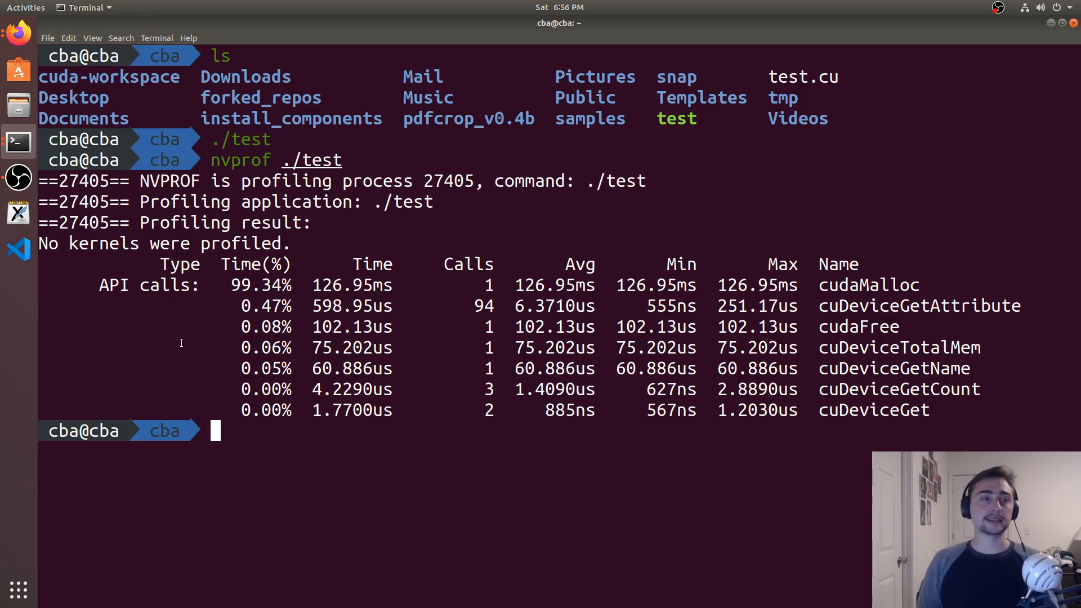
pyautogui.moveTo(446, 242)
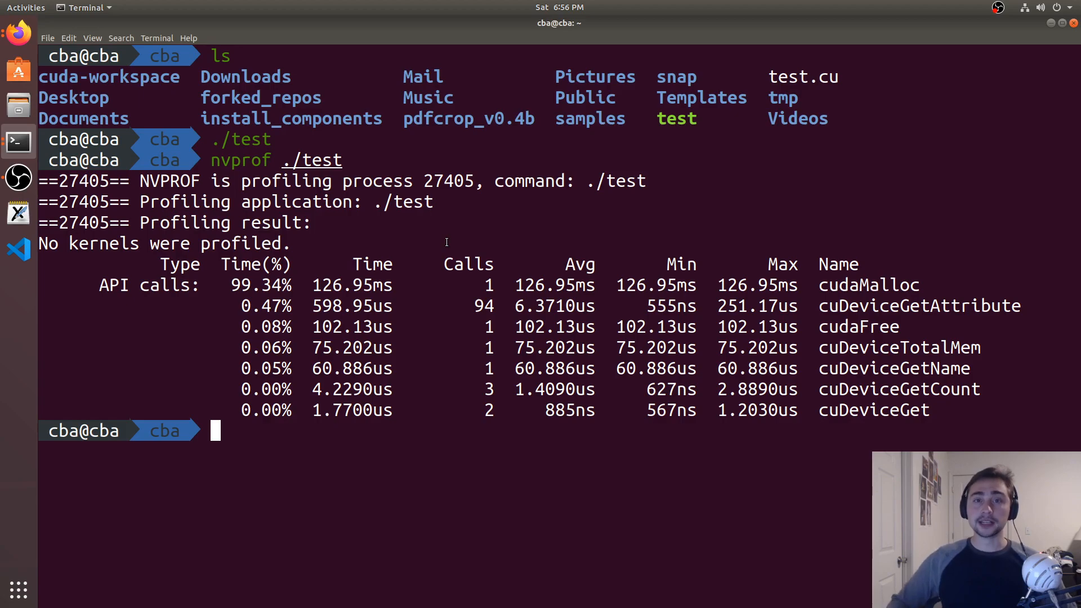
pyautogui.moveTo(171, 194)
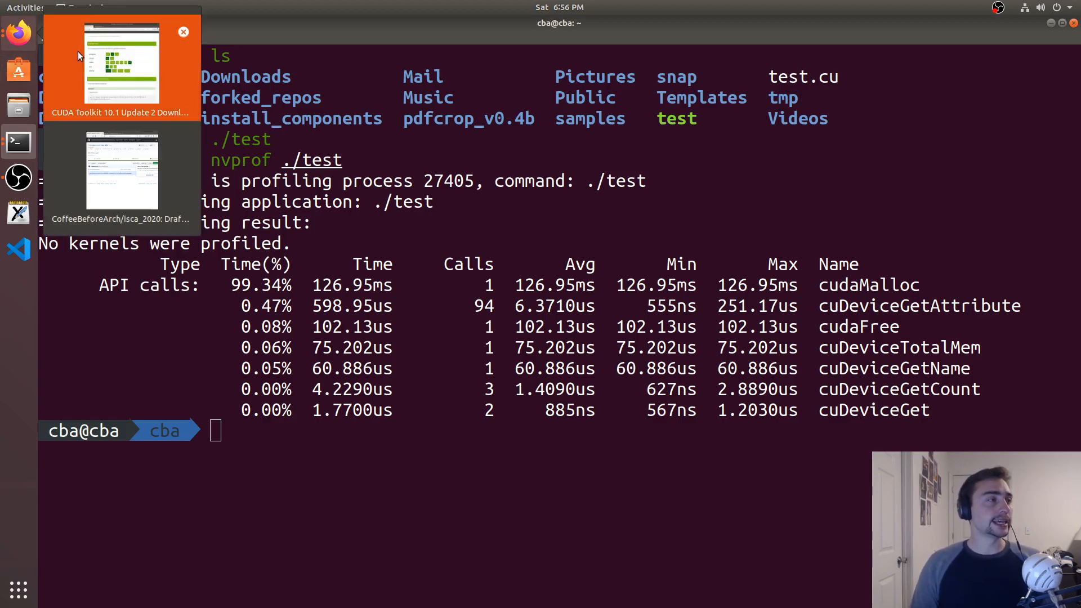
# Step: Switch to Firefox's GitHub tab and open the CoffeeBeforeArch cuda_programming repository
pyautogui.click(121, 62)
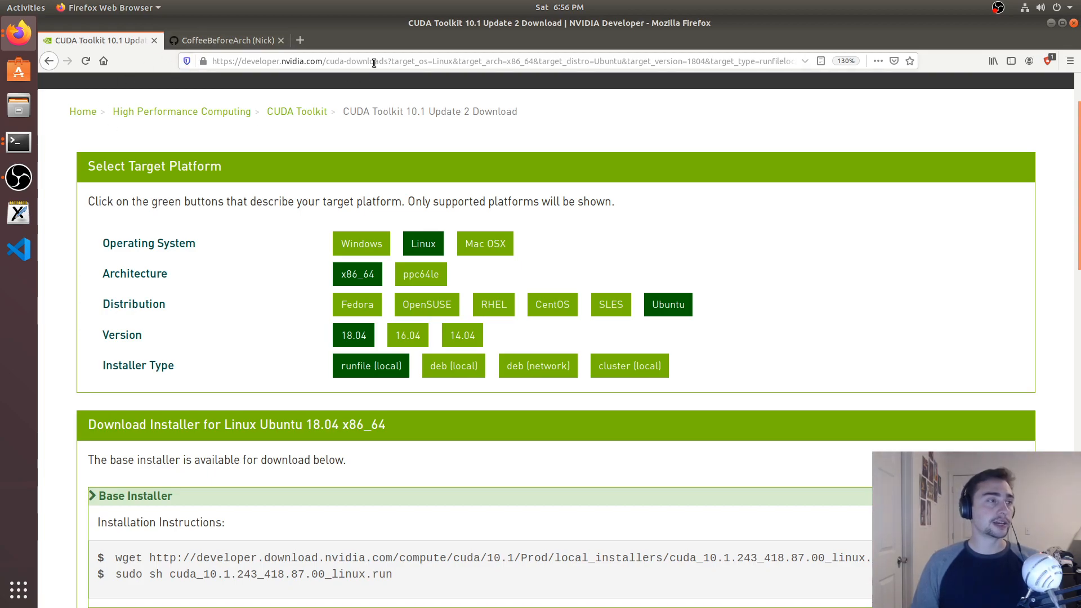
pyautogui.moveTo(376, 61)
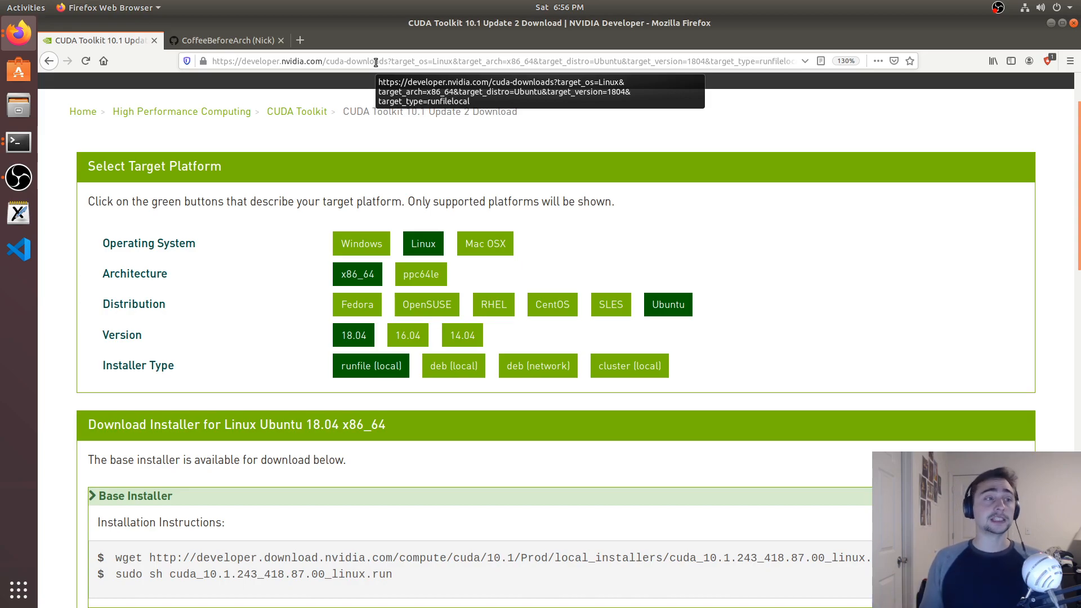
pyautogui.click(227, 40)
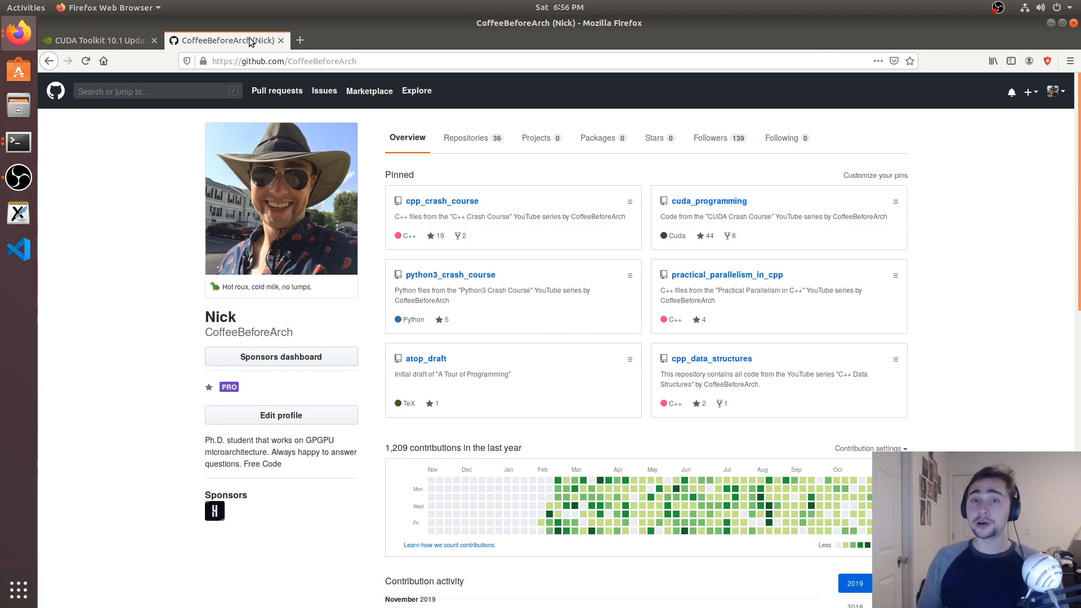
pyautogui.moveTo(499, 214)
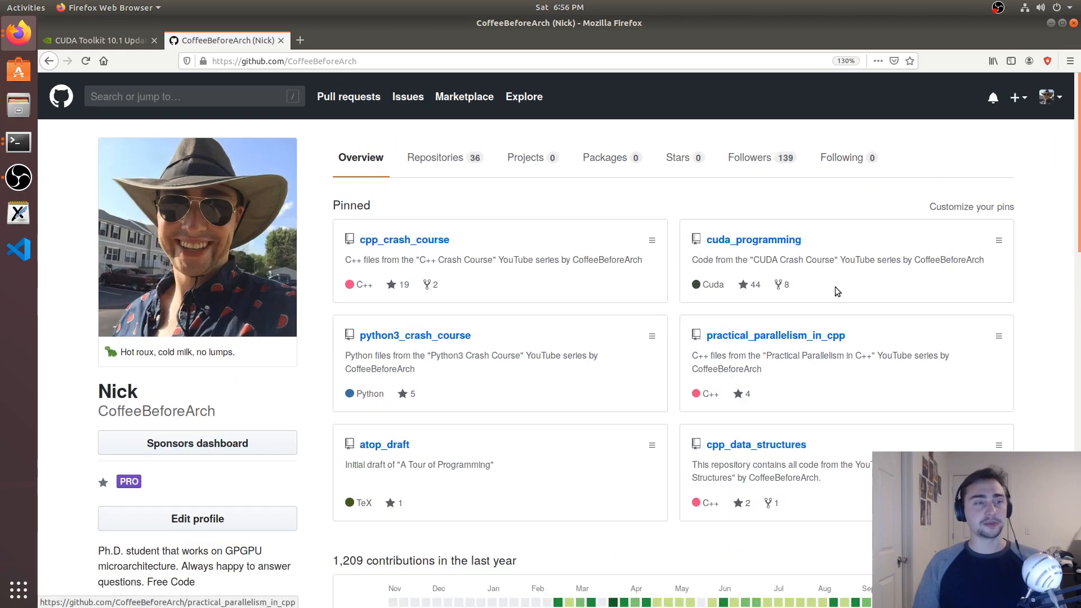
pyautogui.scroll(-3)
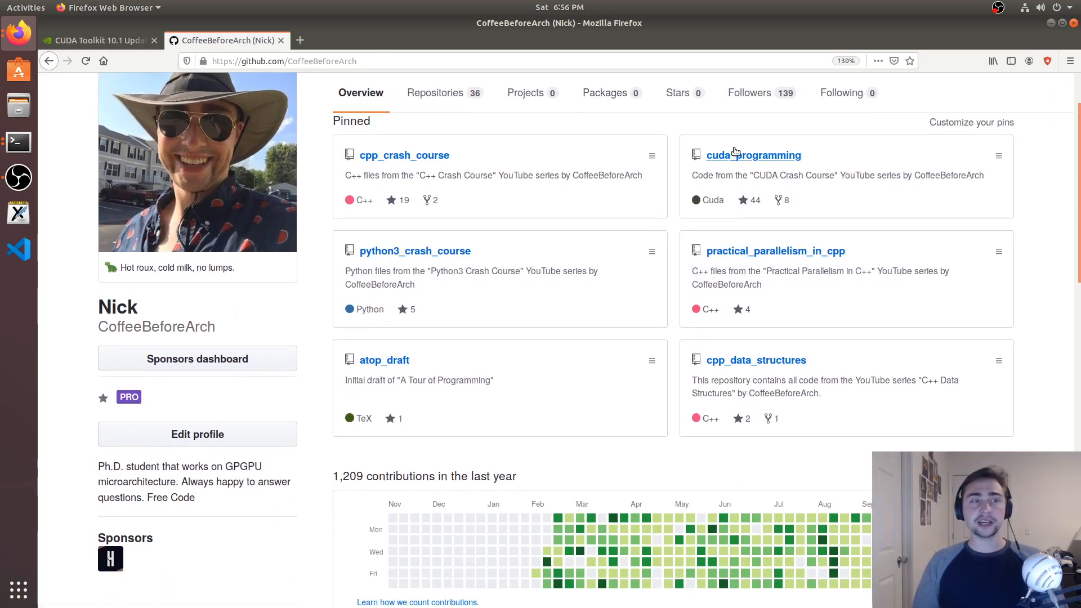
pyautogui.click(753, 155)
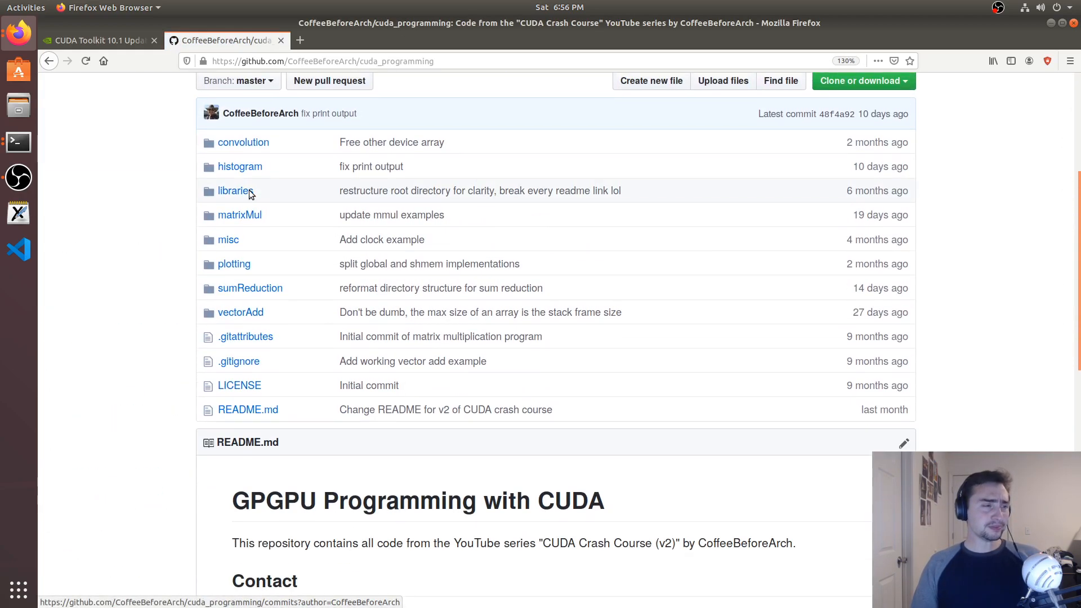
pyautogui.scroll(-3)
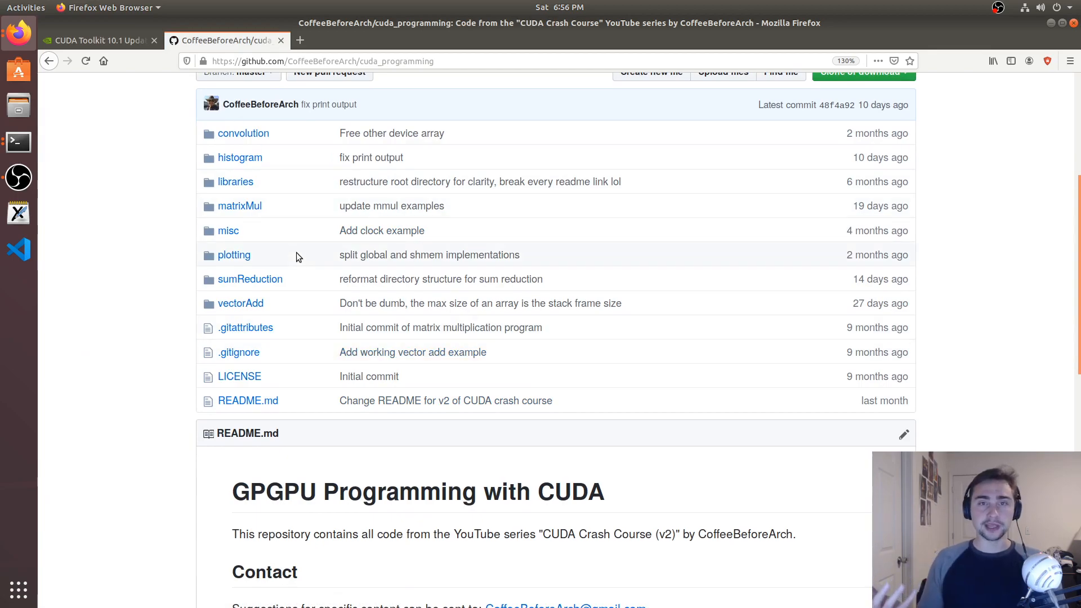